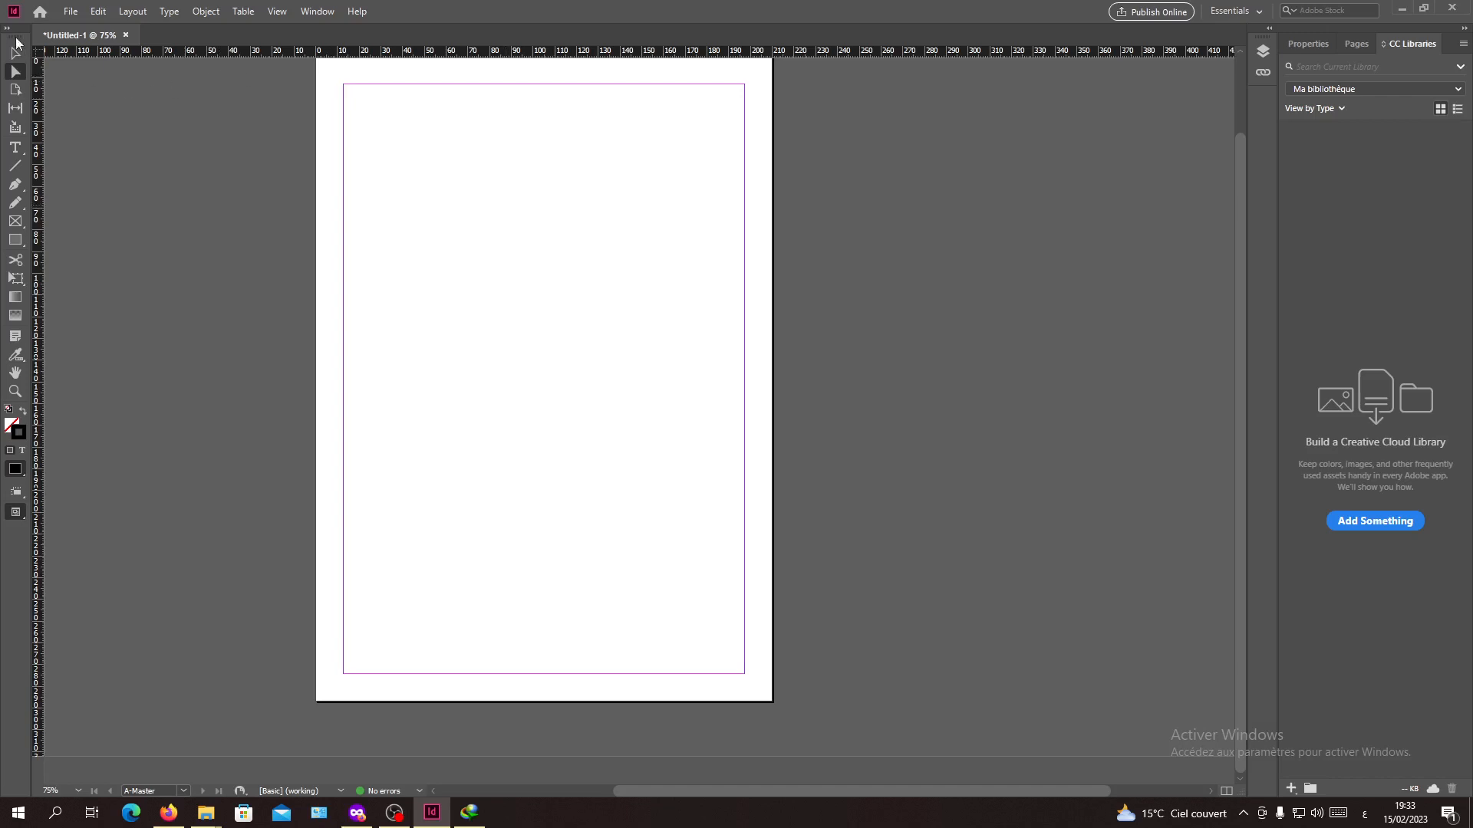
pyautogui.moveTo(772, 279)
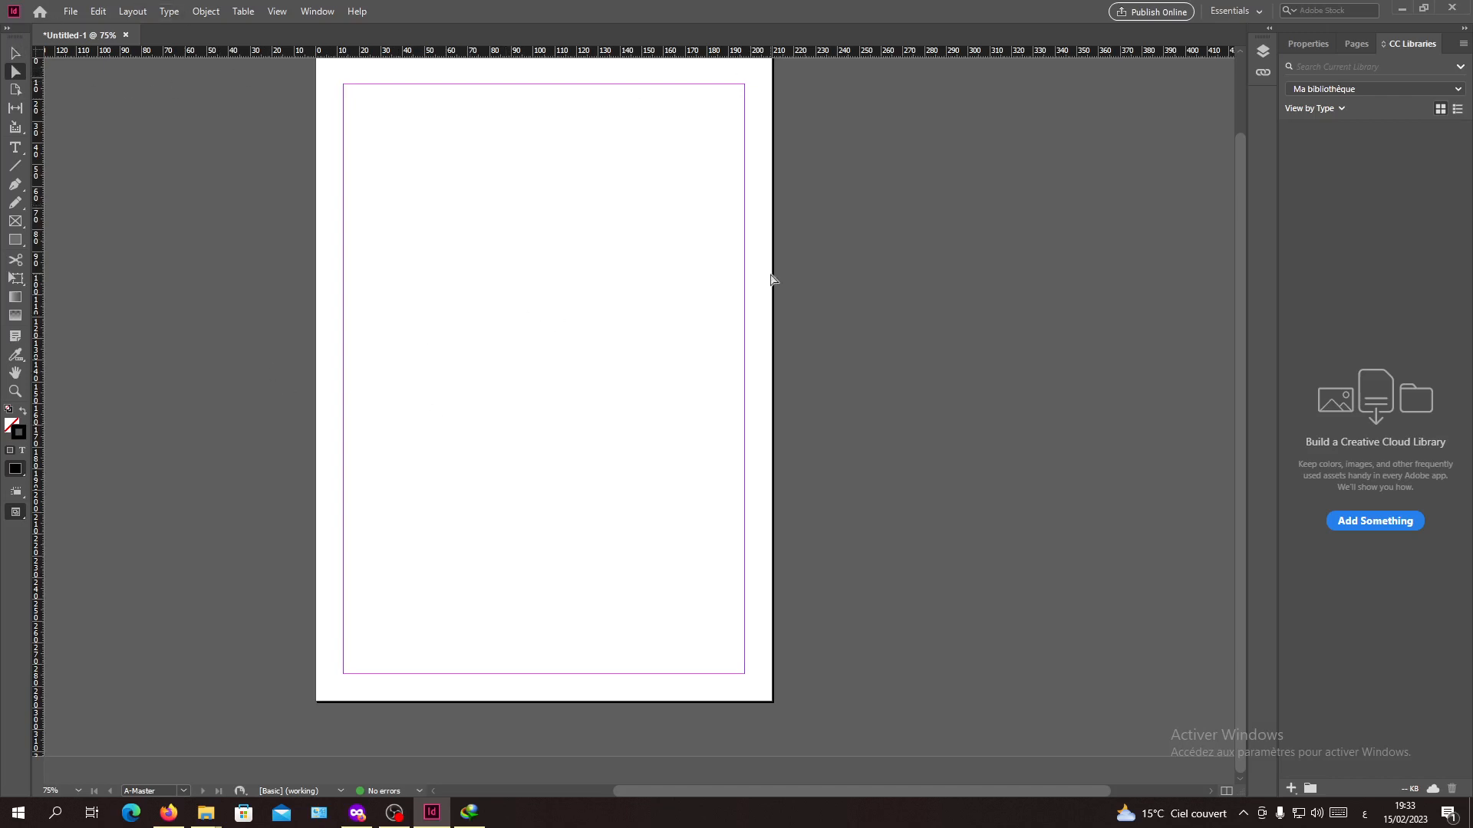
pyautogui.moveTo(606, 185)
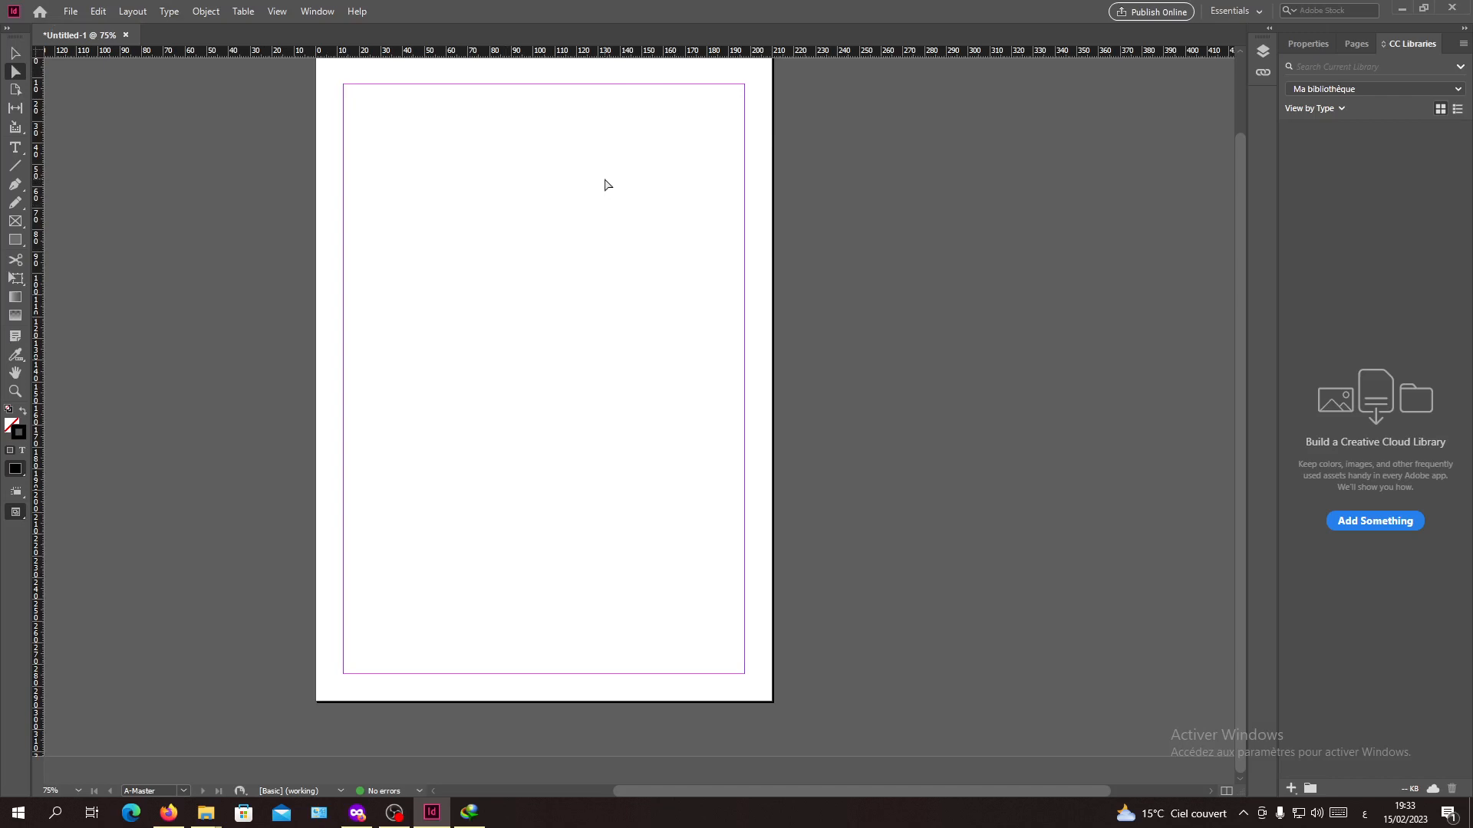
pyautogui.moveTo(548, 178)
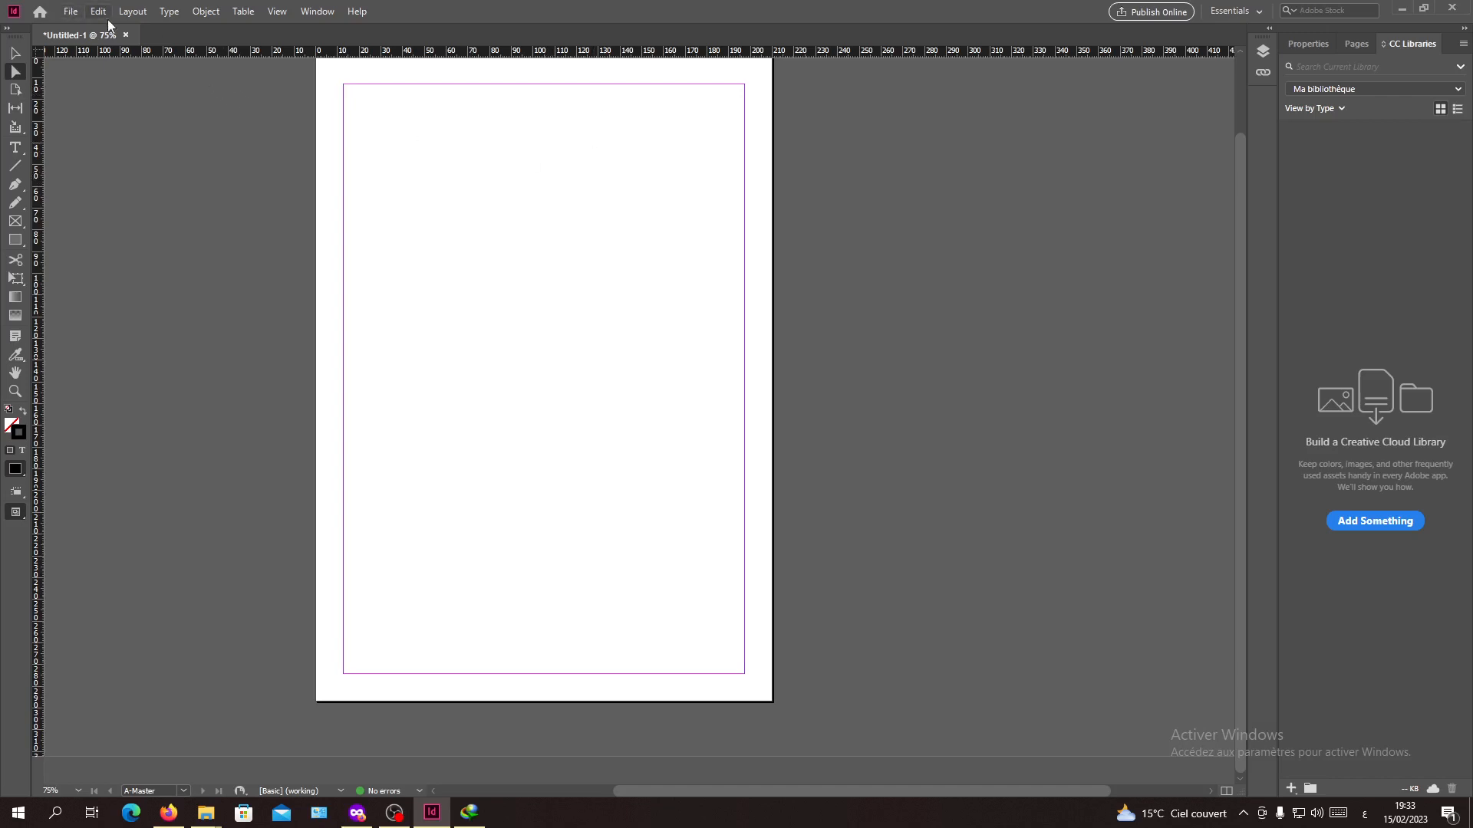
# Start a new table of contents from the Layout menu.
pyautogui.click(132, 11)
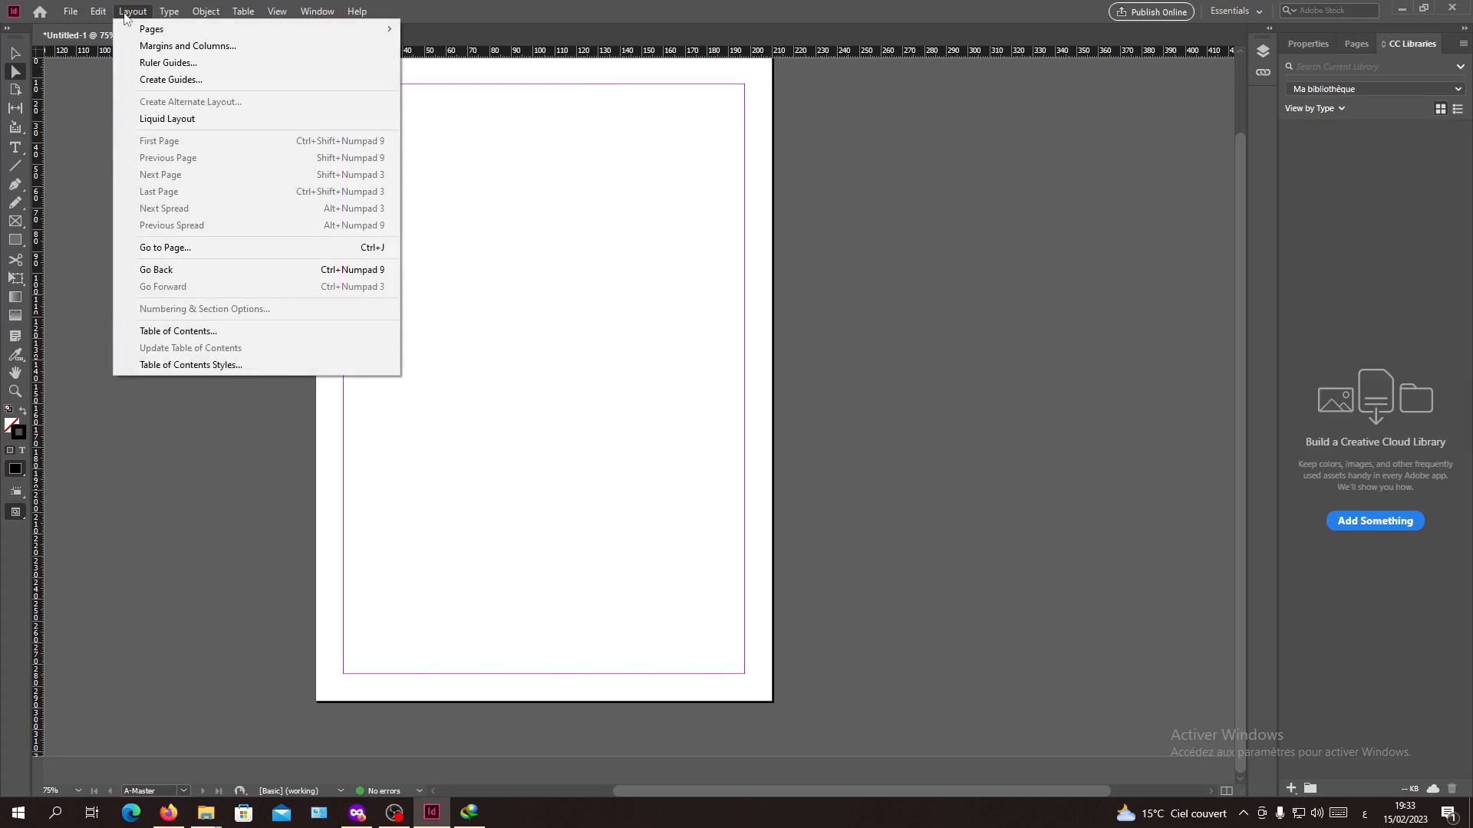
pyautogui.click(178, 331)
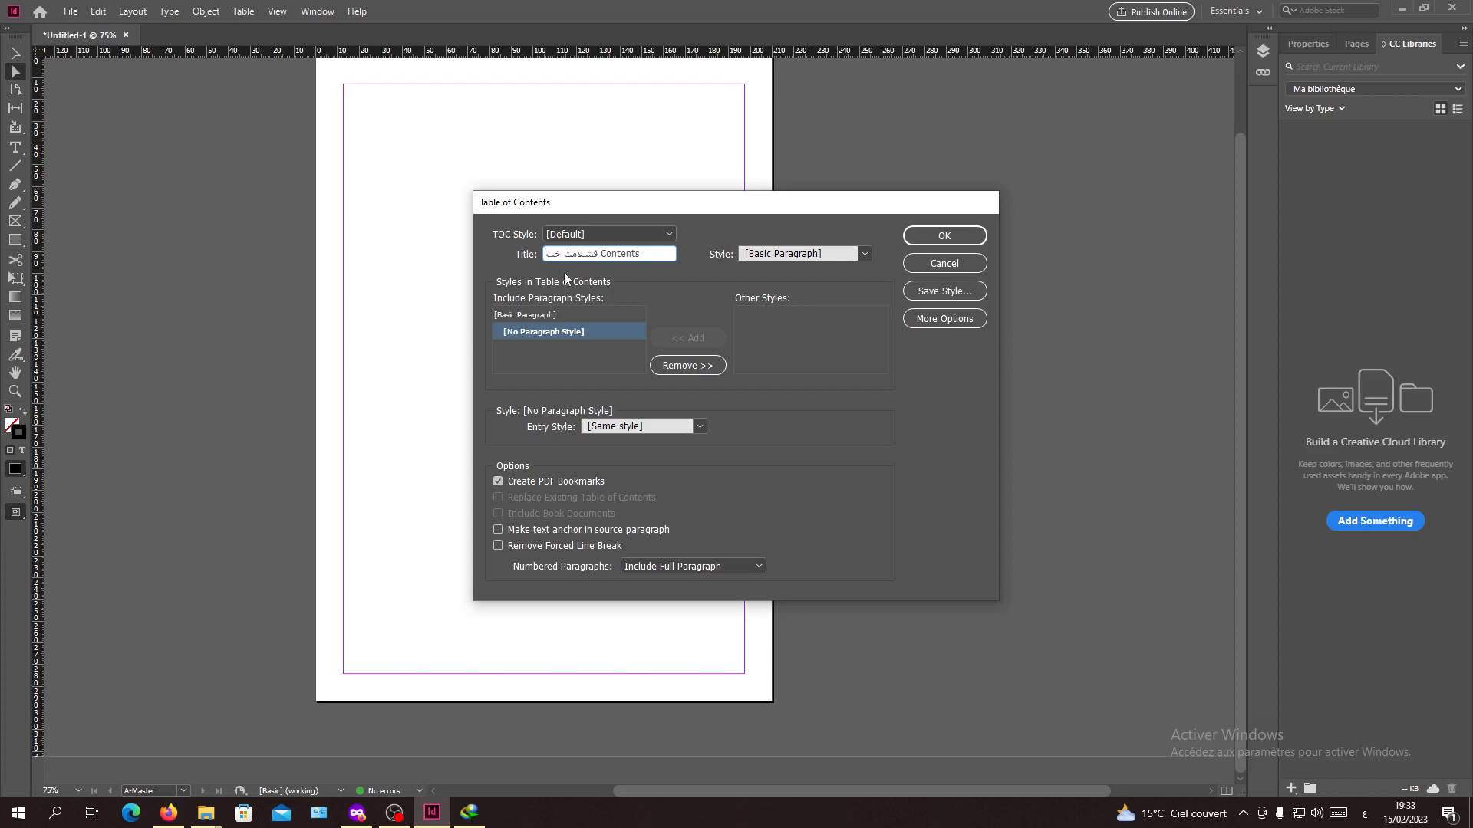
# Retype the title as 'table of Contents' and give it the TOC Title style.
pyautogui.doubleClick(574, 253)
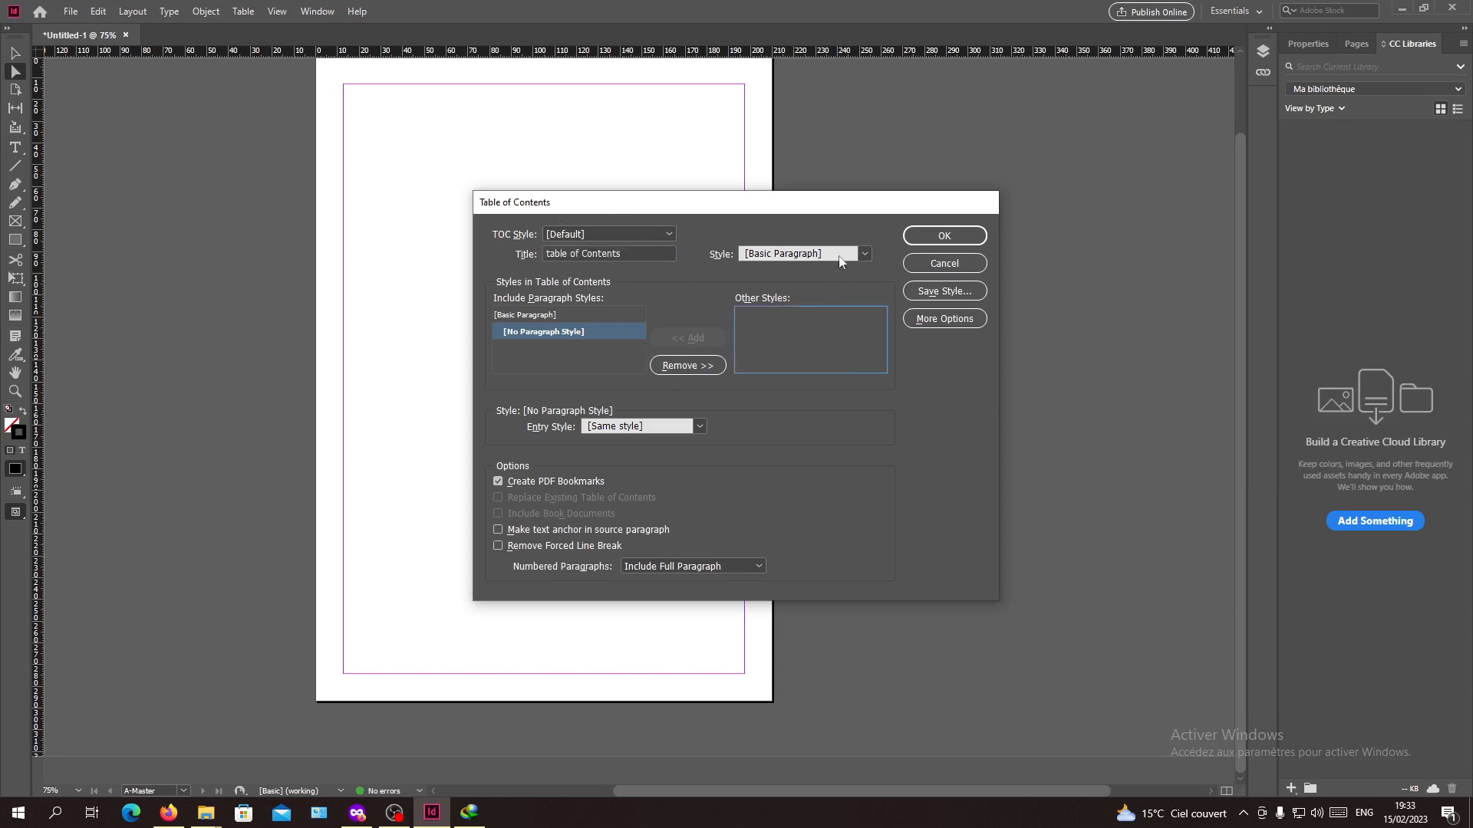
pyautogui.click(861, 253)
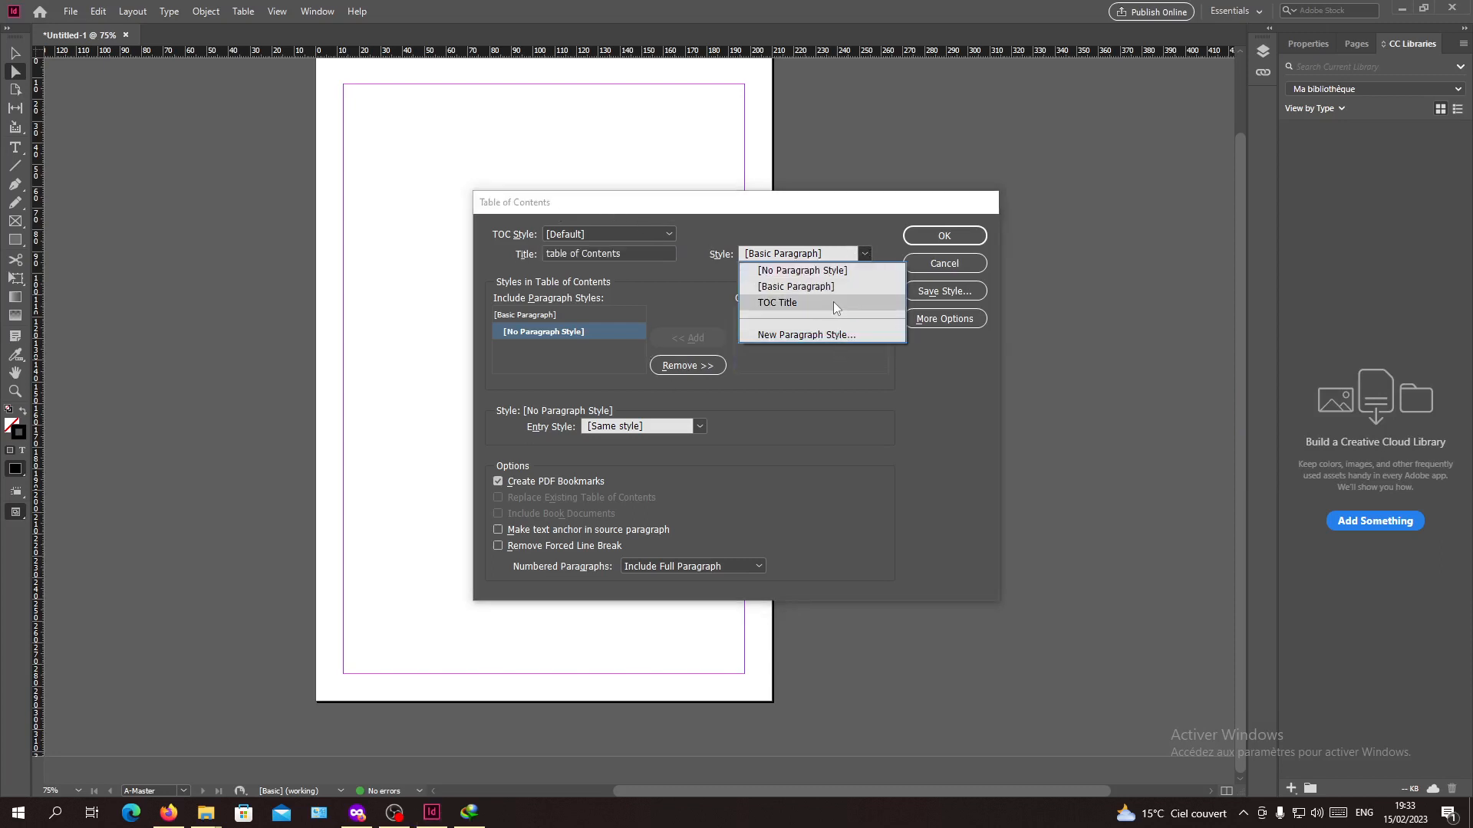
pyautogui.click(777, 302)
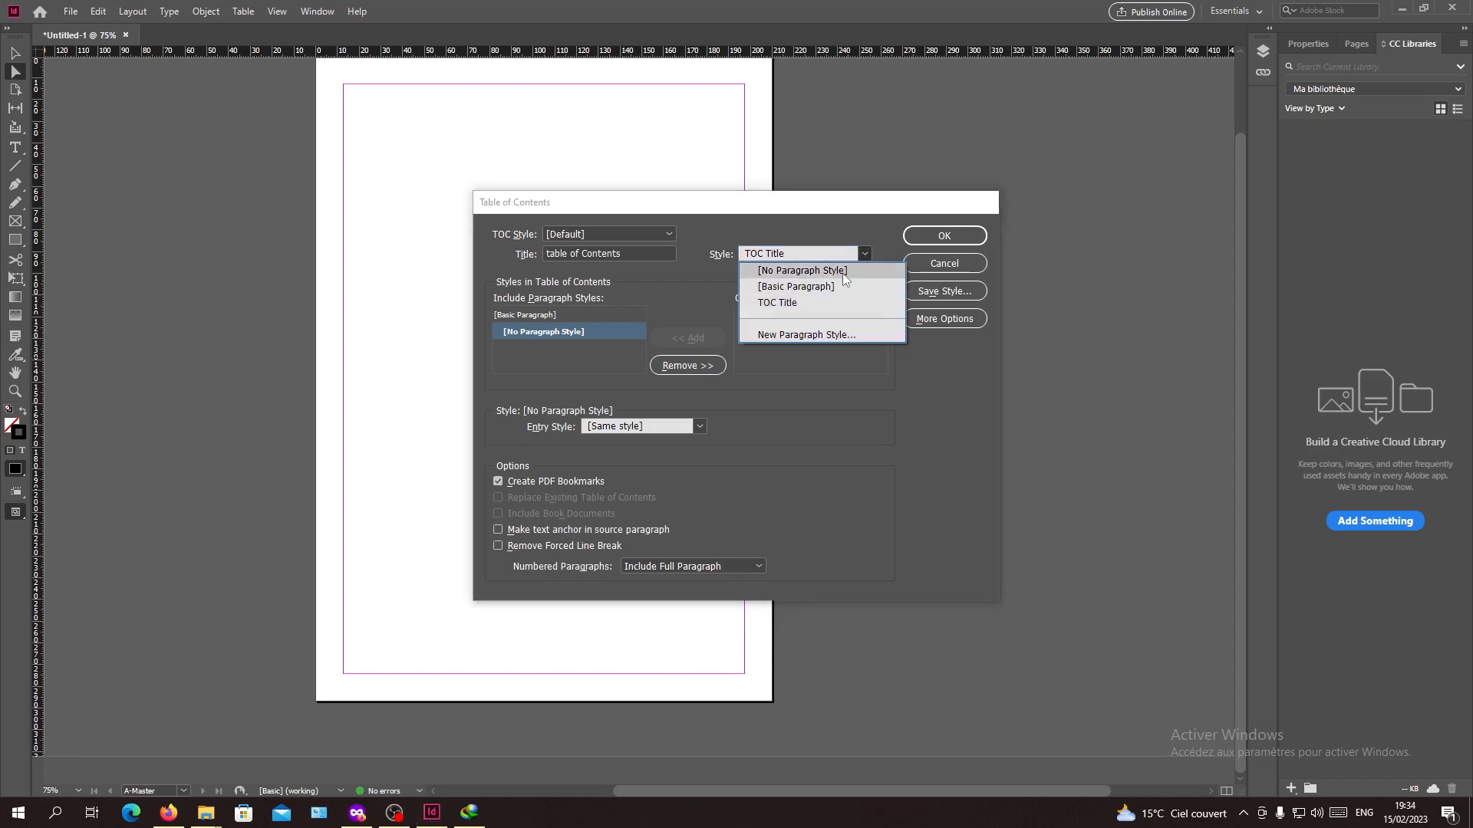
pyautogui.click(795, 287)
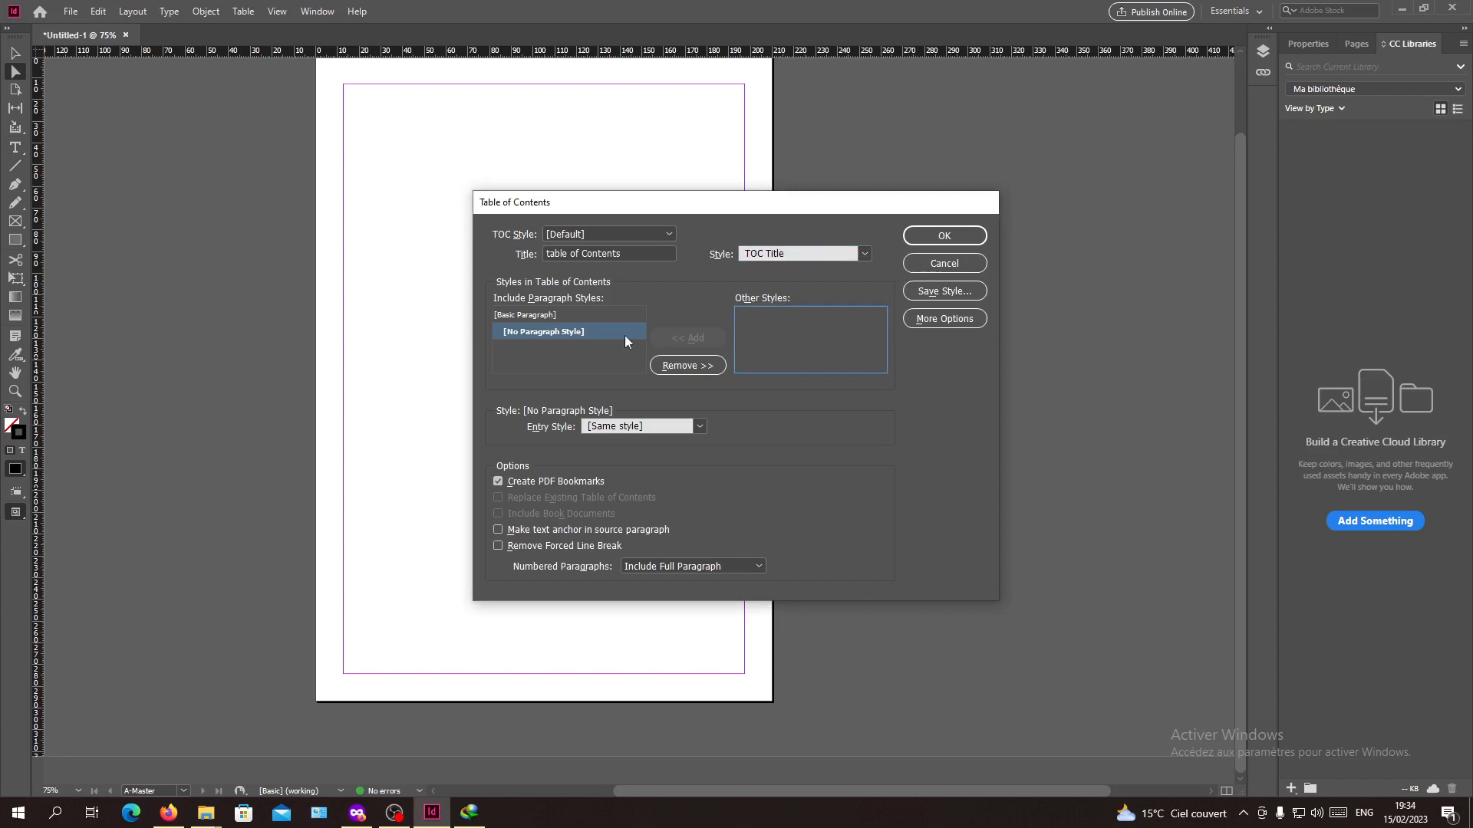
# Remove and re-add the paragraph styles so both are included, then place the TOC on the page.
pyautogui.click(527, 315)
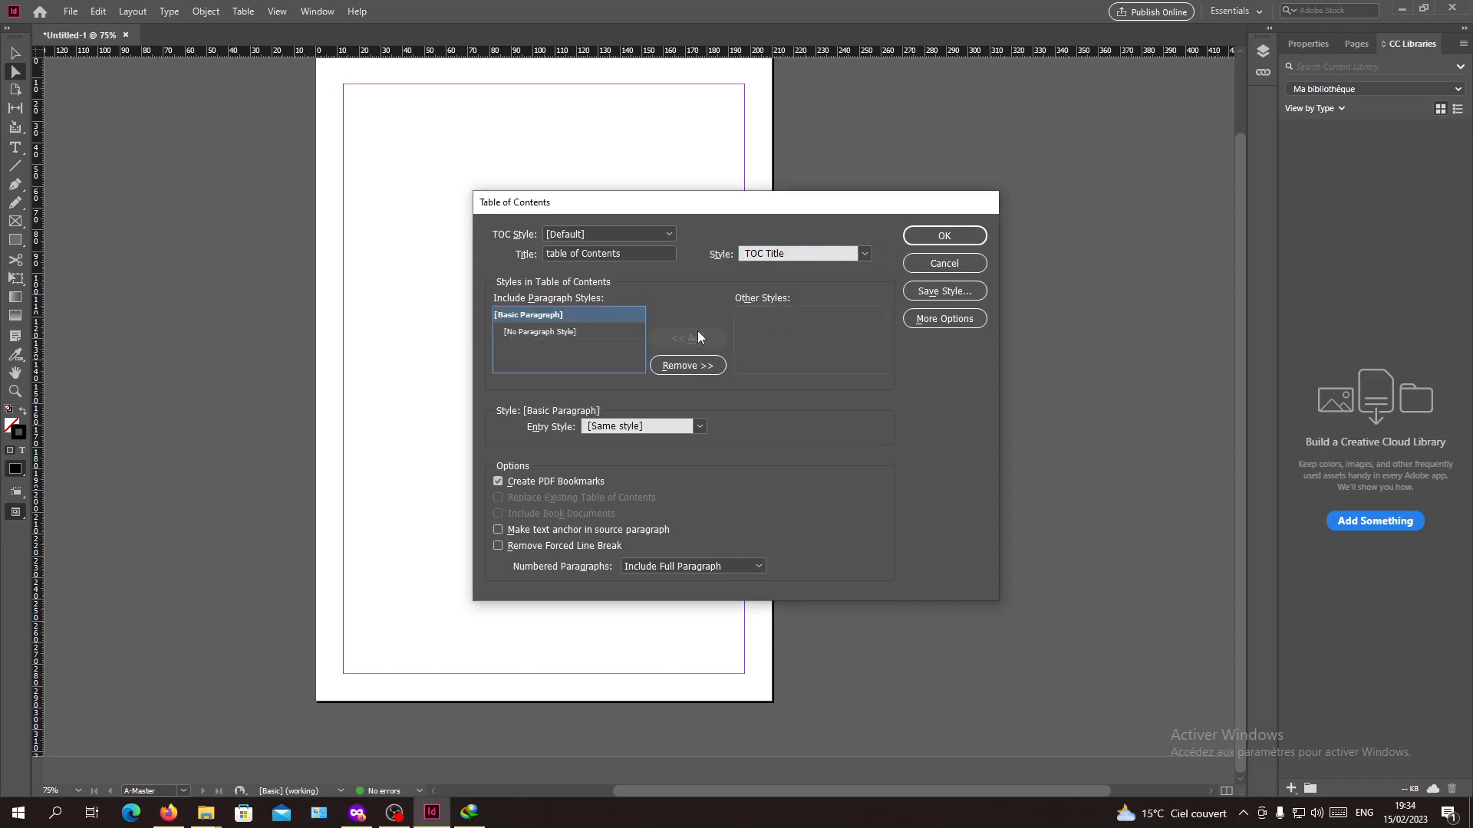
pyautogui.click(687, 366)
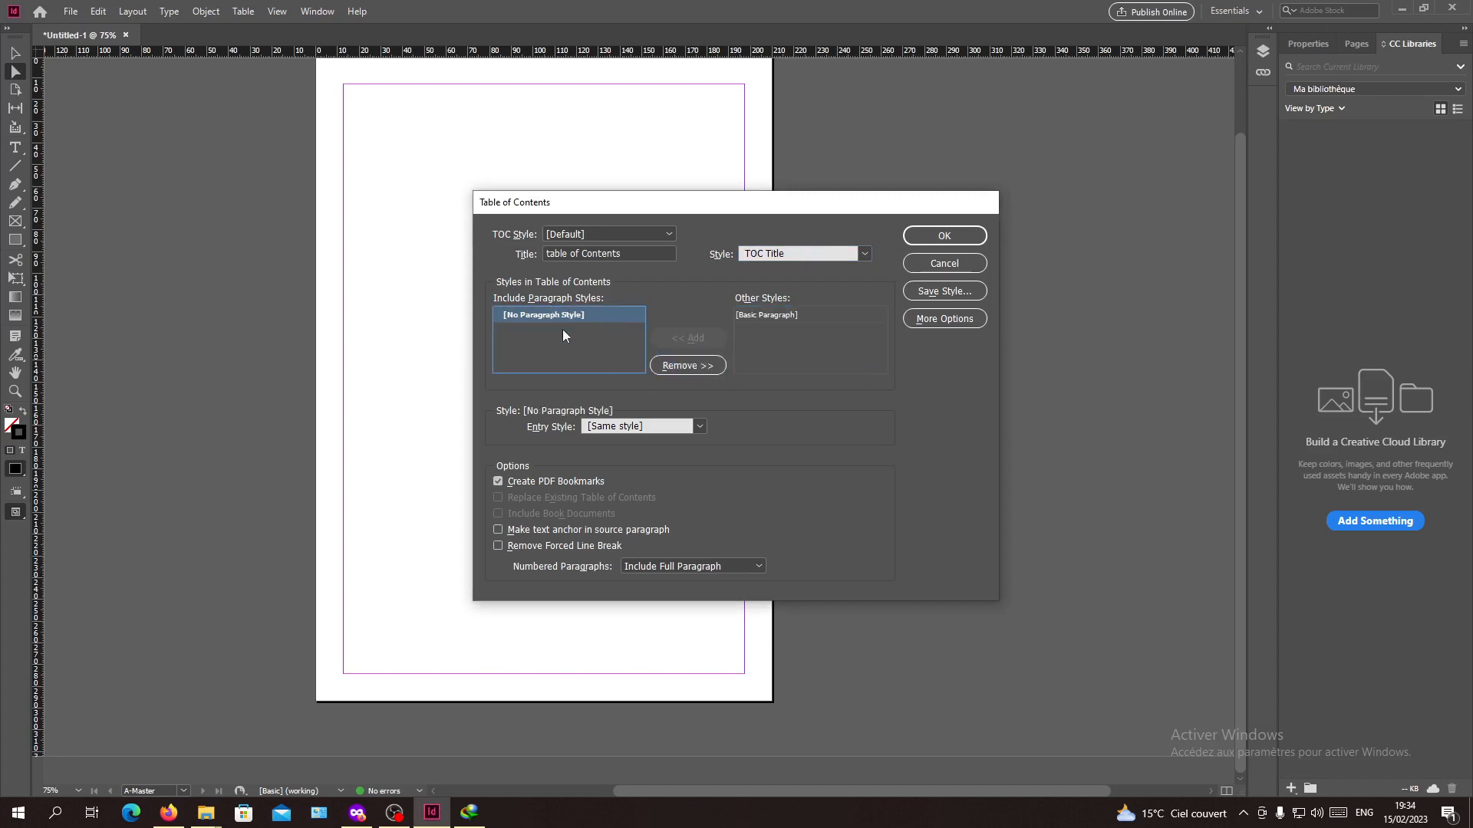
pyautogui.click(687, 365)
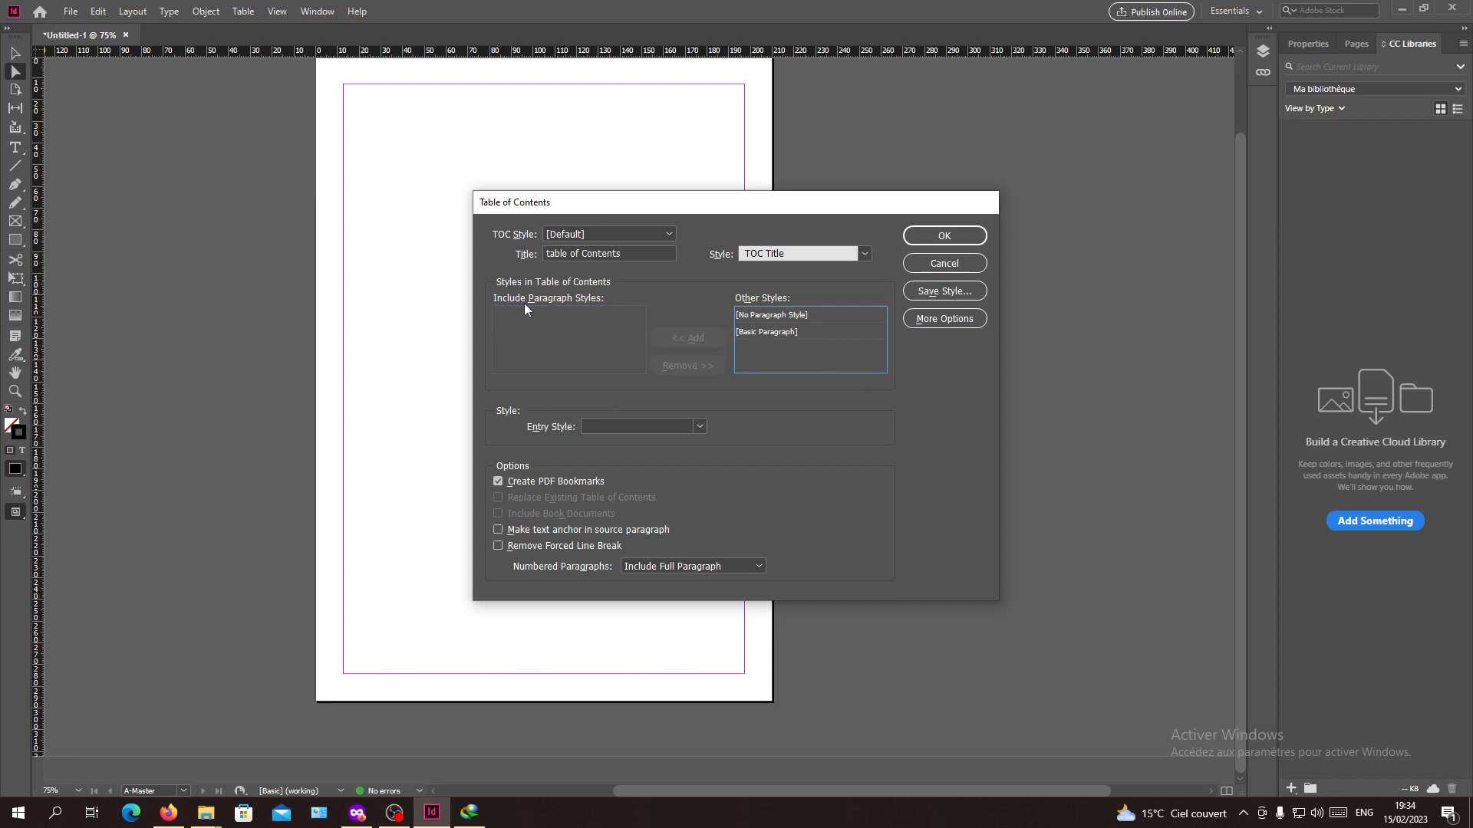
pyautogui.click(777, 313)
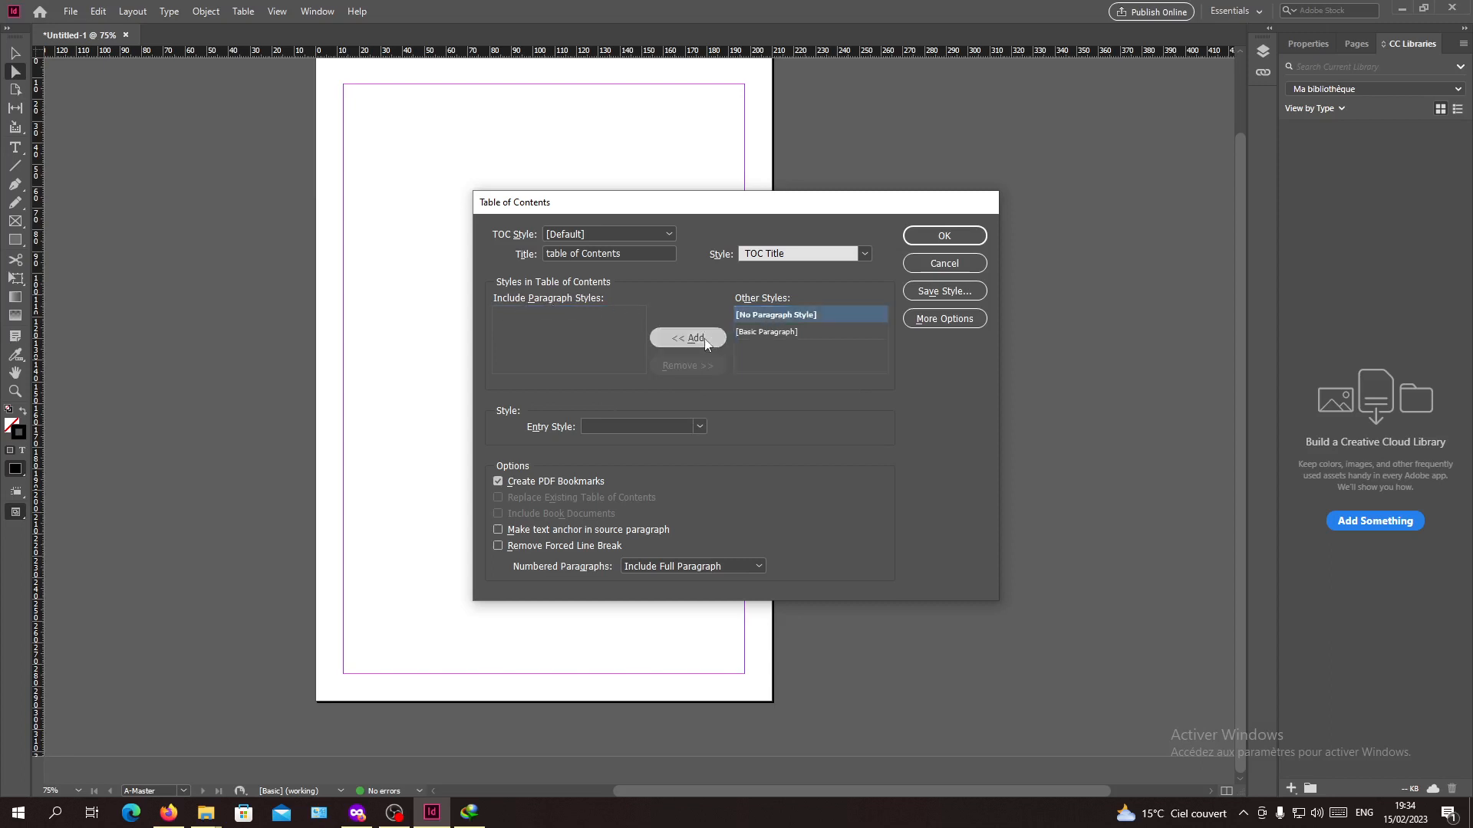
pyautogui.click(687, 338)
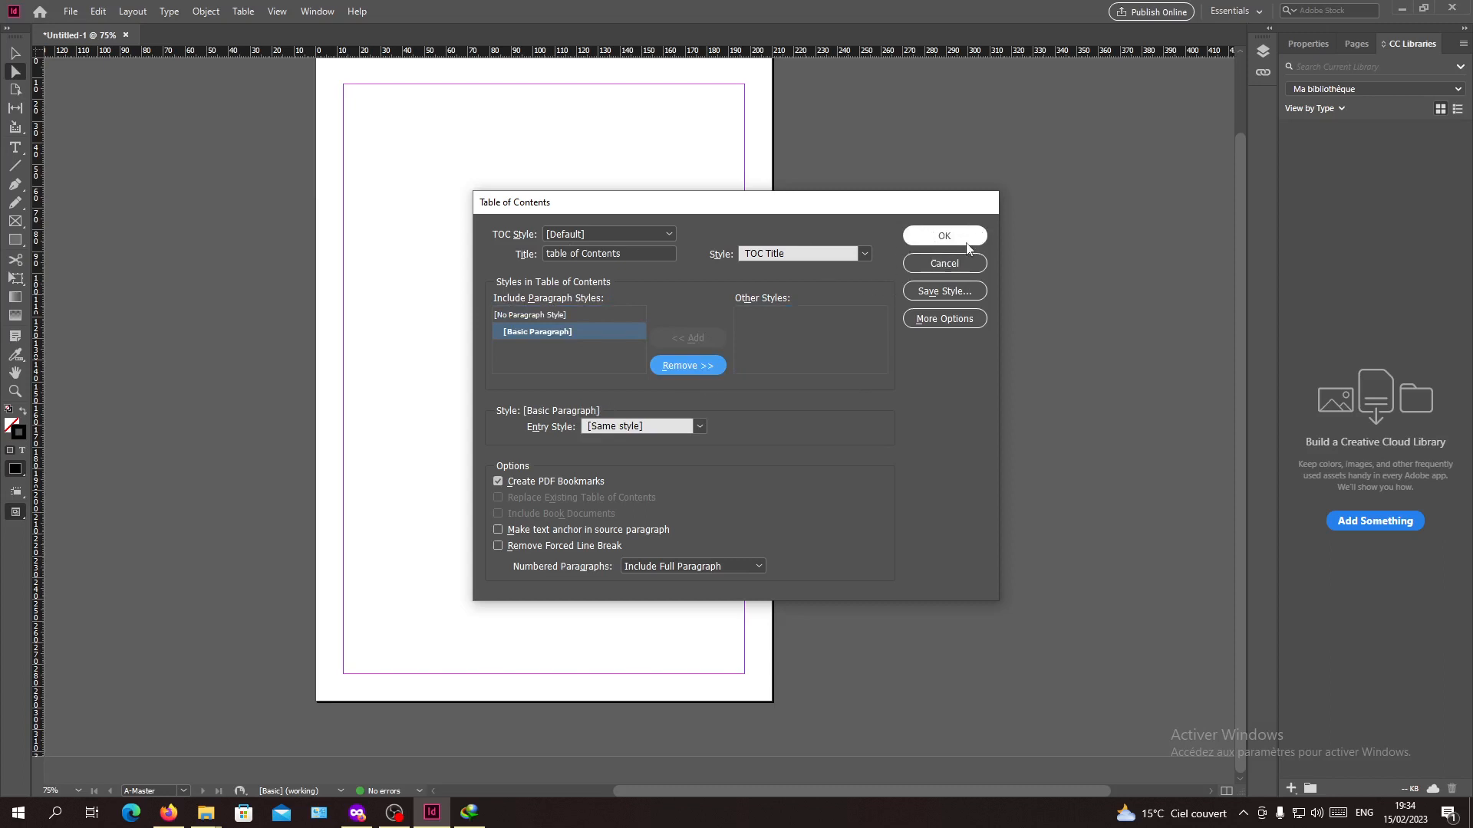
pyautogui.click(944, 237)
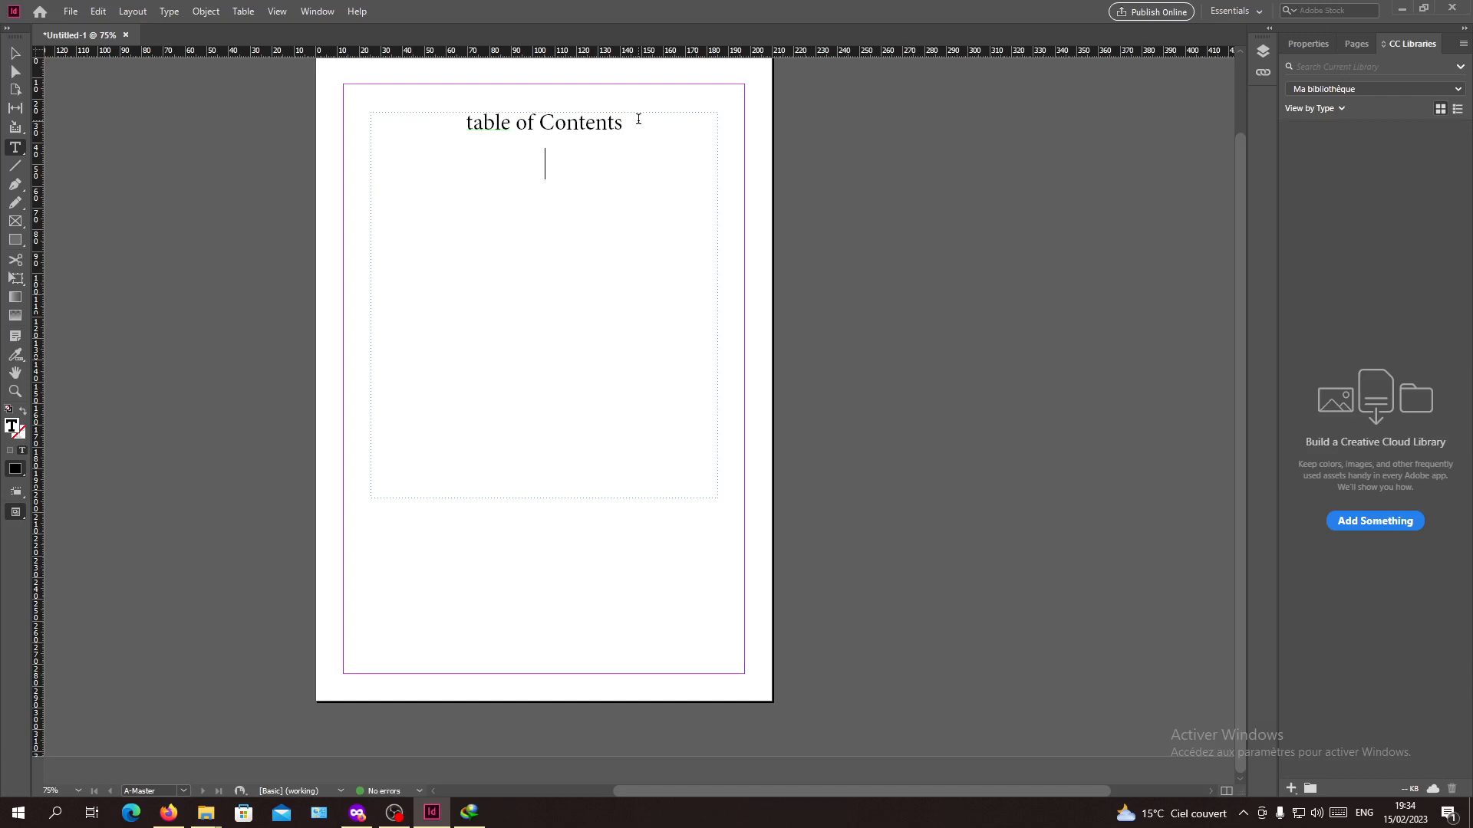
pyautogui.press('Backspace')
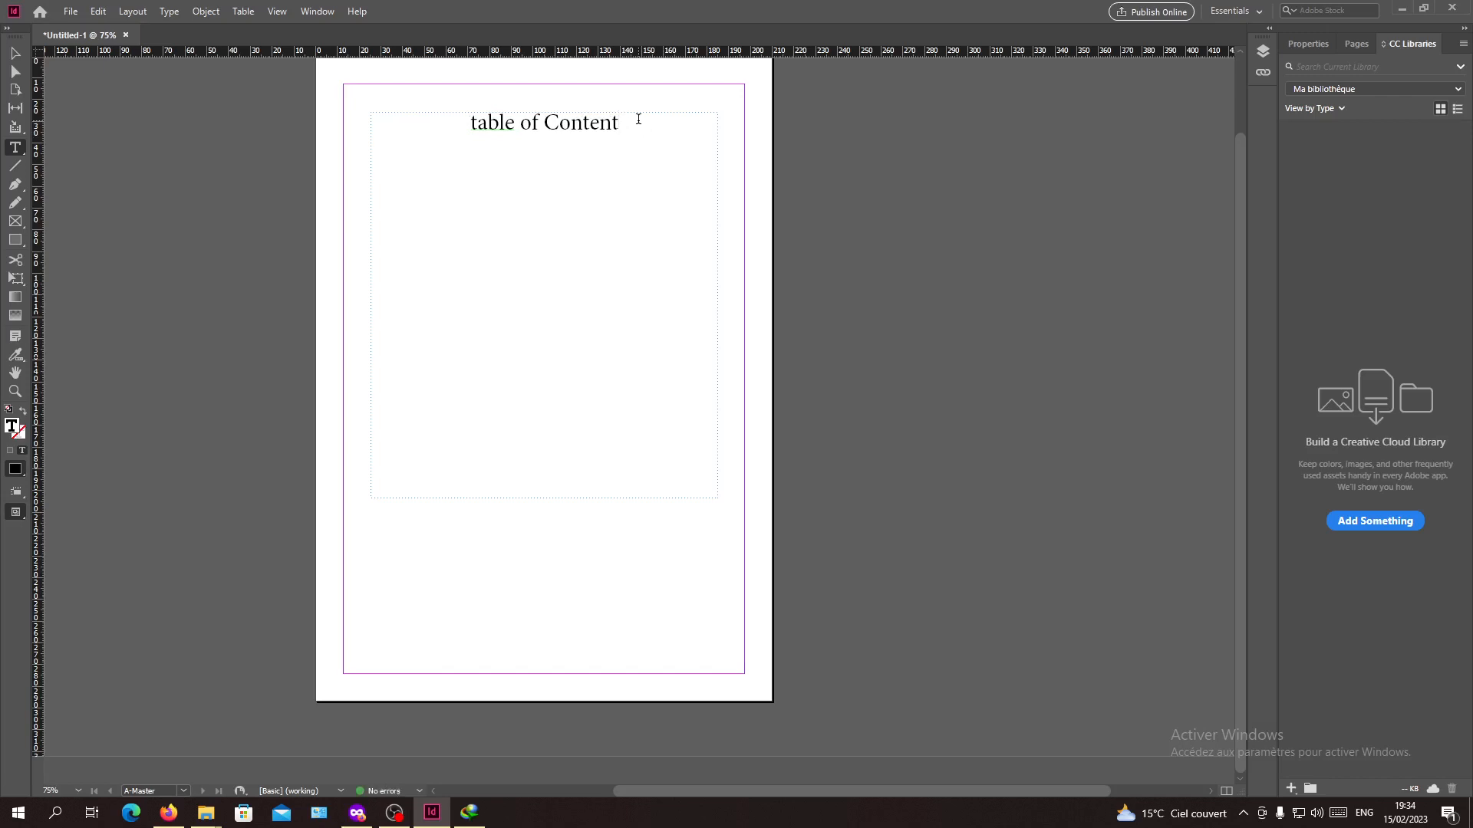
pyautogui.moveTo(948, 576)
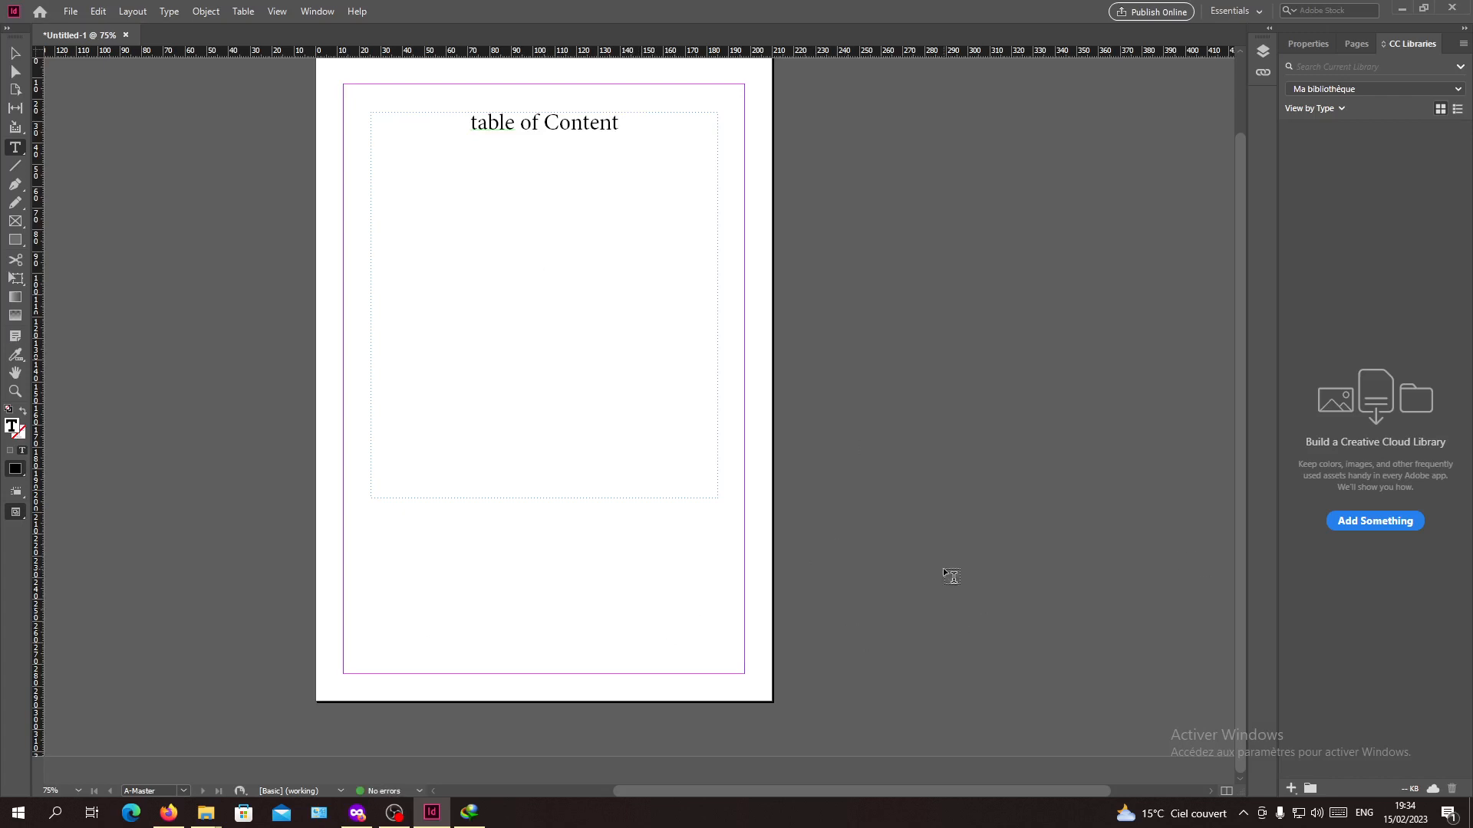
pyautogui.moveTo(417, 600)
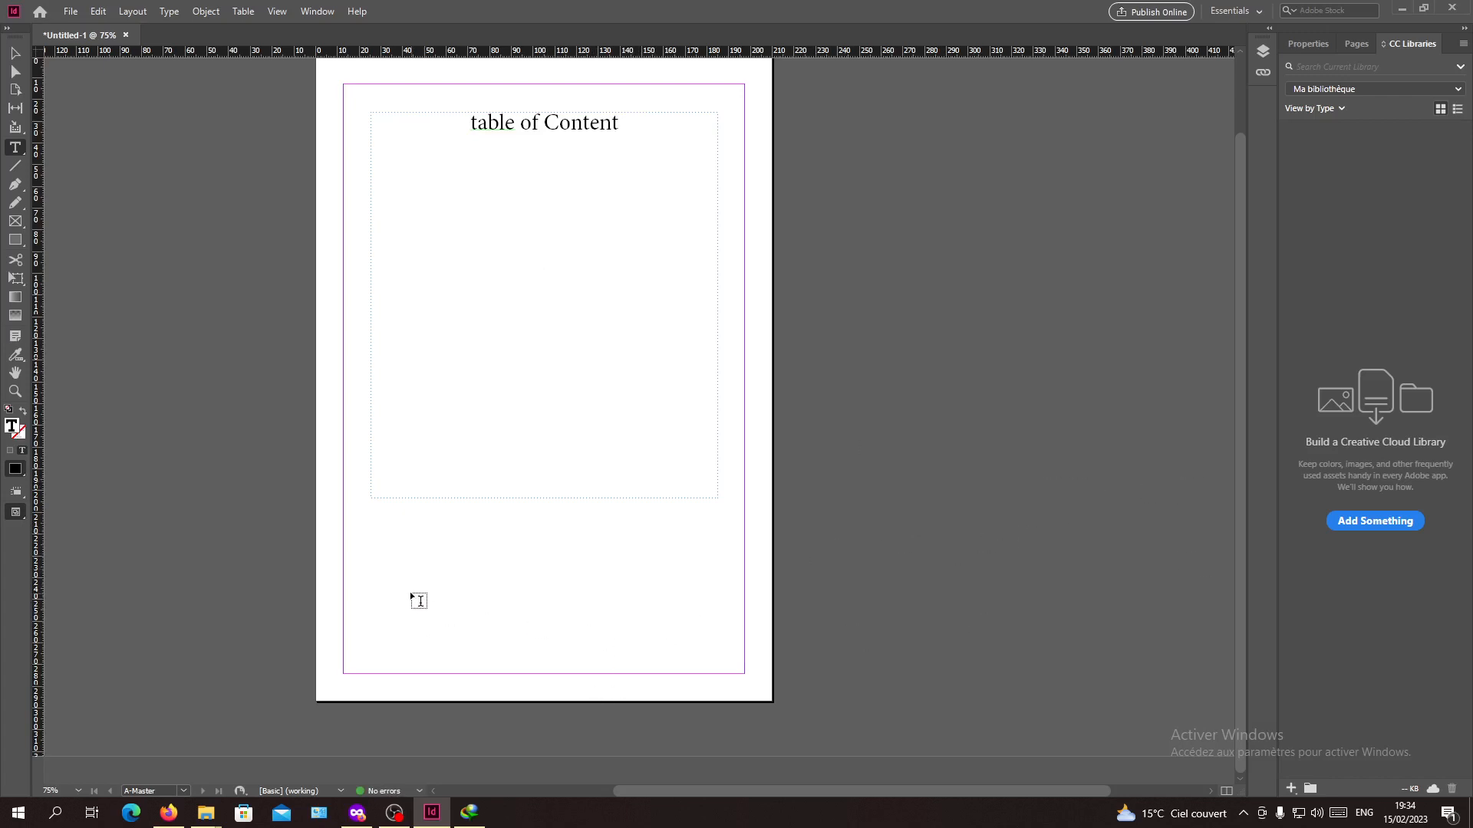
# Place the insertion point in the TOC frame on the line below its heading.
pyautogui.click(543, 288)
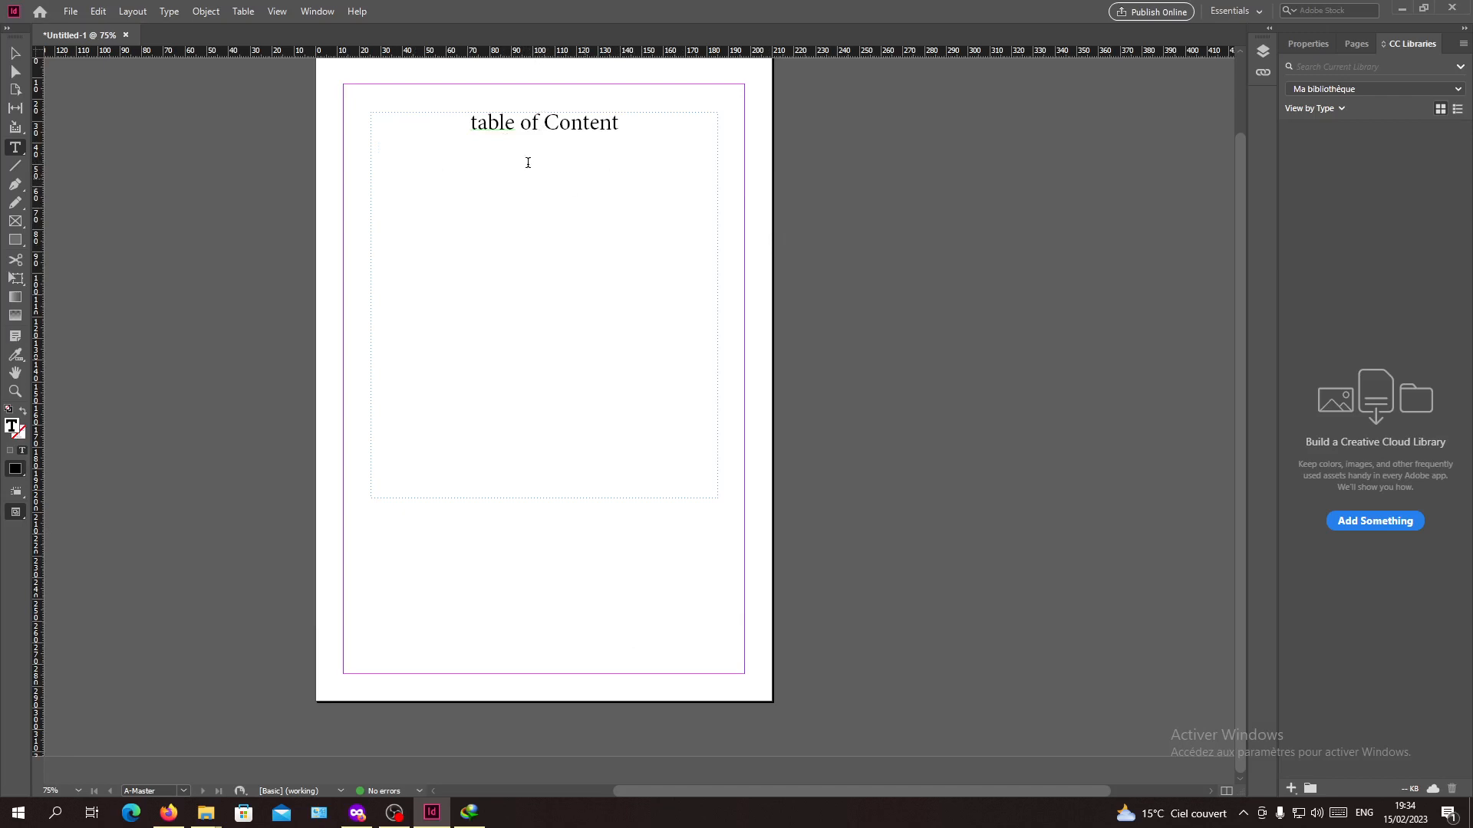
pyautogui.moveTo(550, 161)
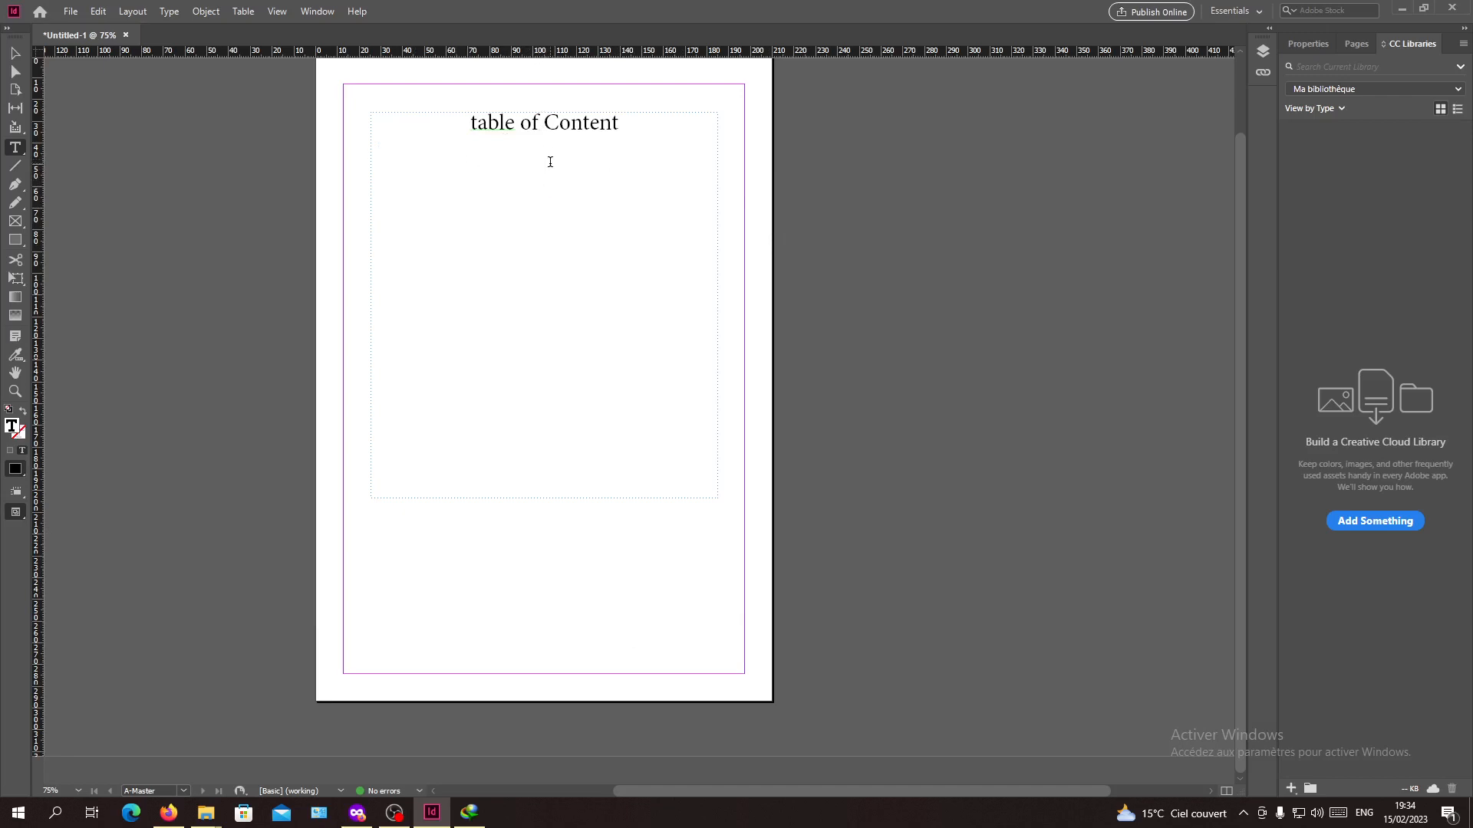
pyautogui.moveTo(548, 185)
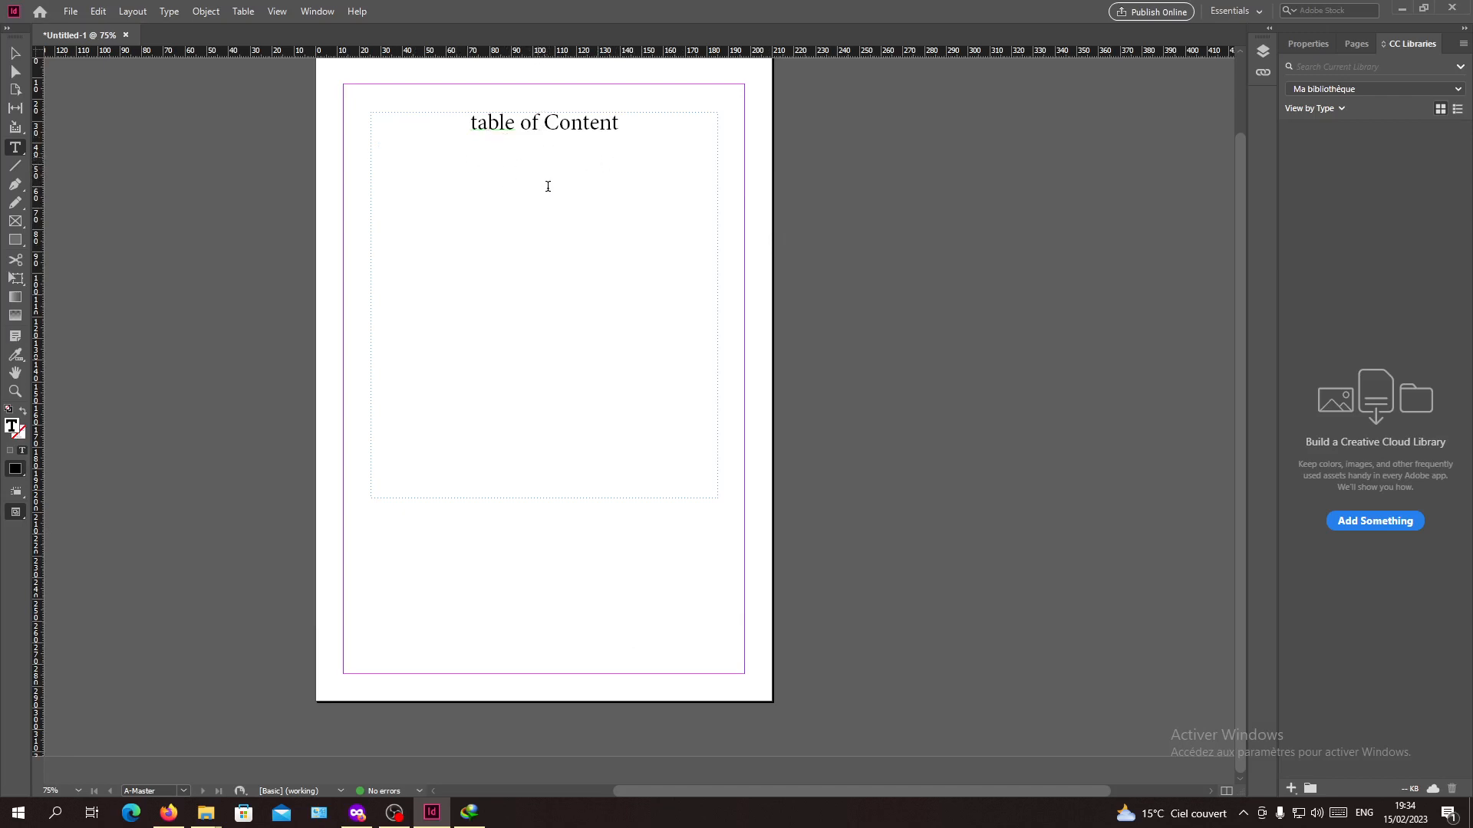
pyautogui.click(545, 173)
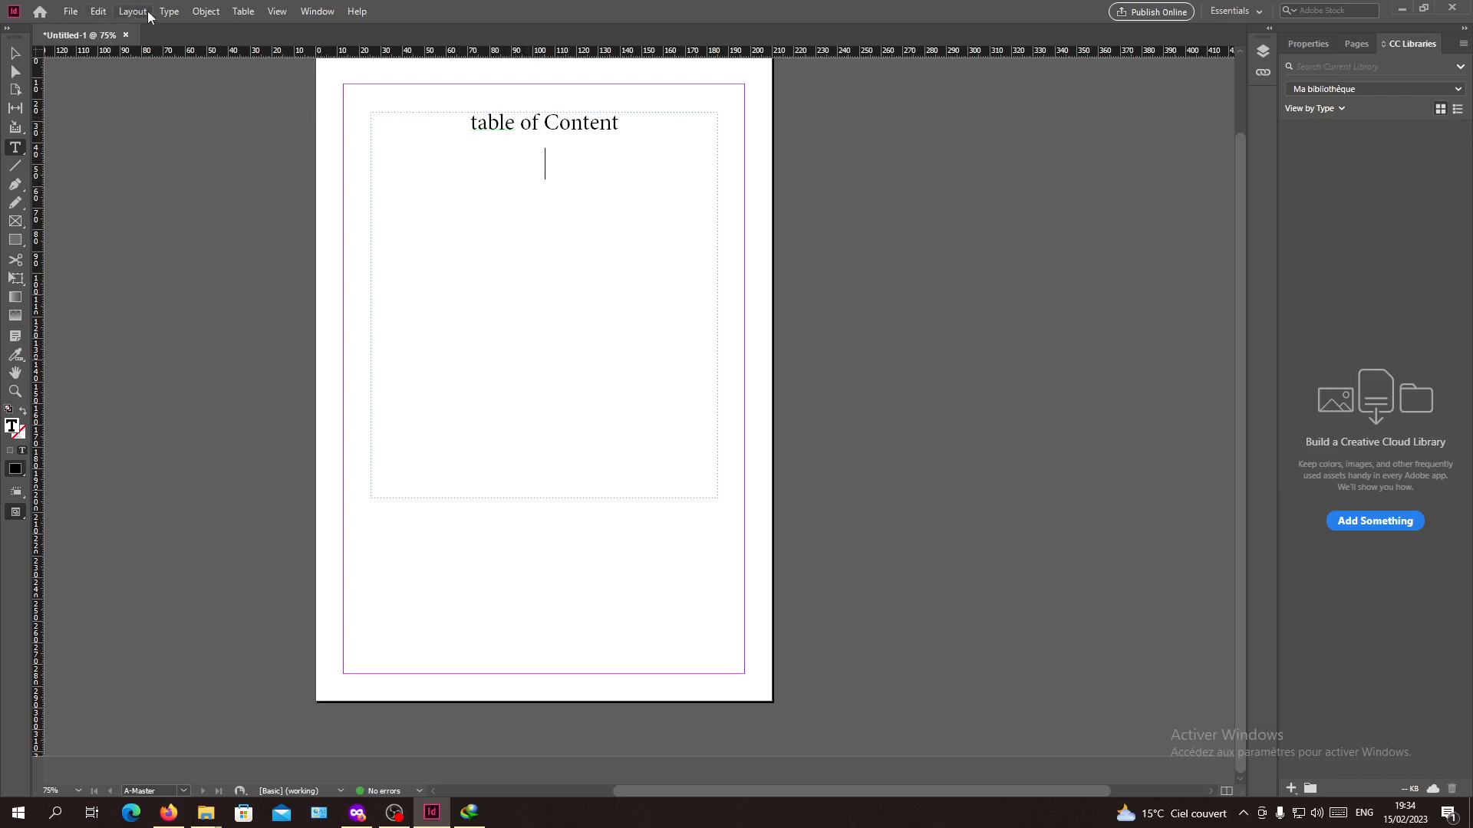
# Run Update Table of Contents so the heading reads 'table of Contents'.
pyautogui.click(132, 10)
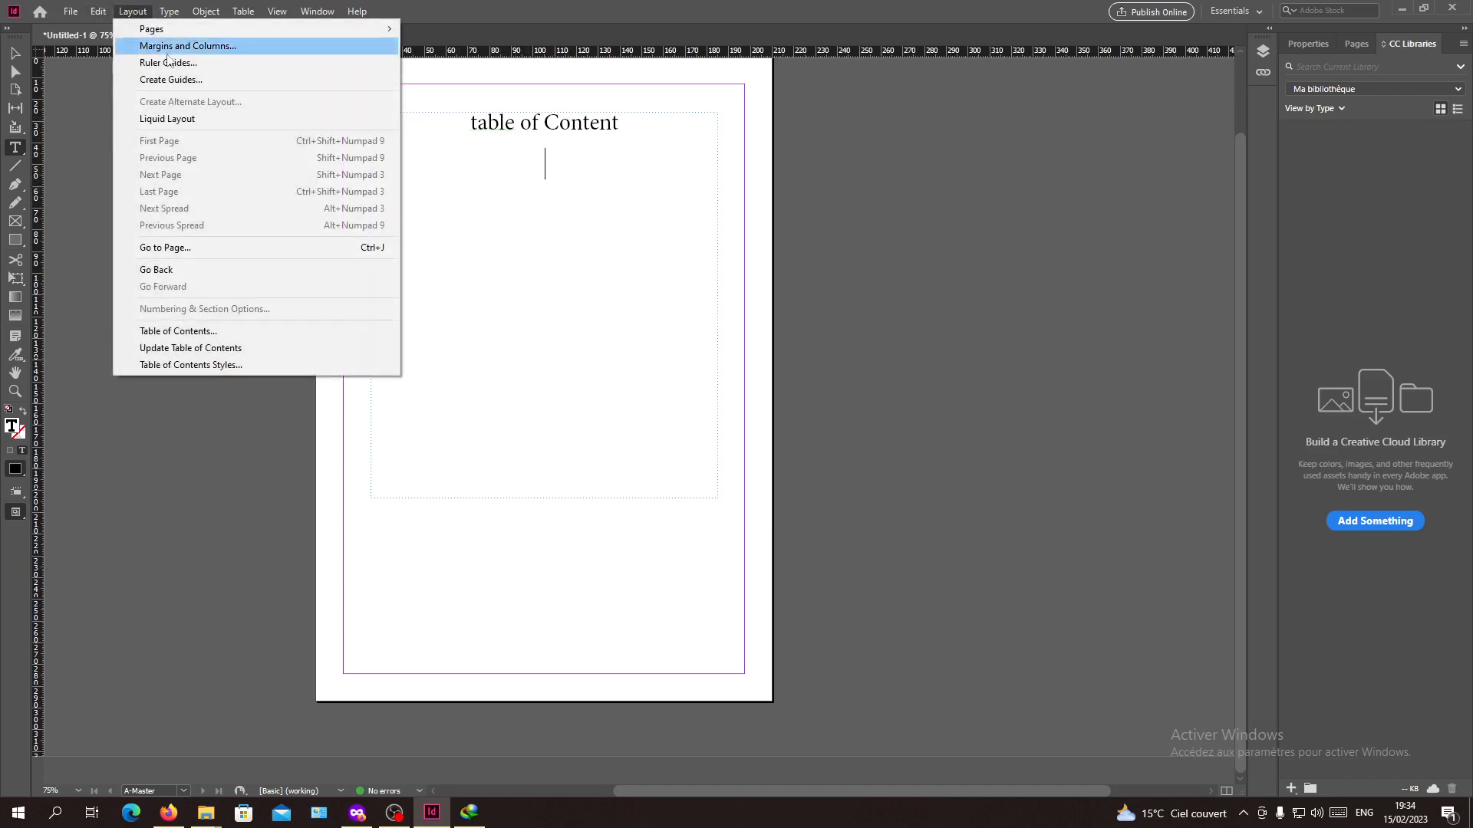
pyautogui.moveTo(190, 348)
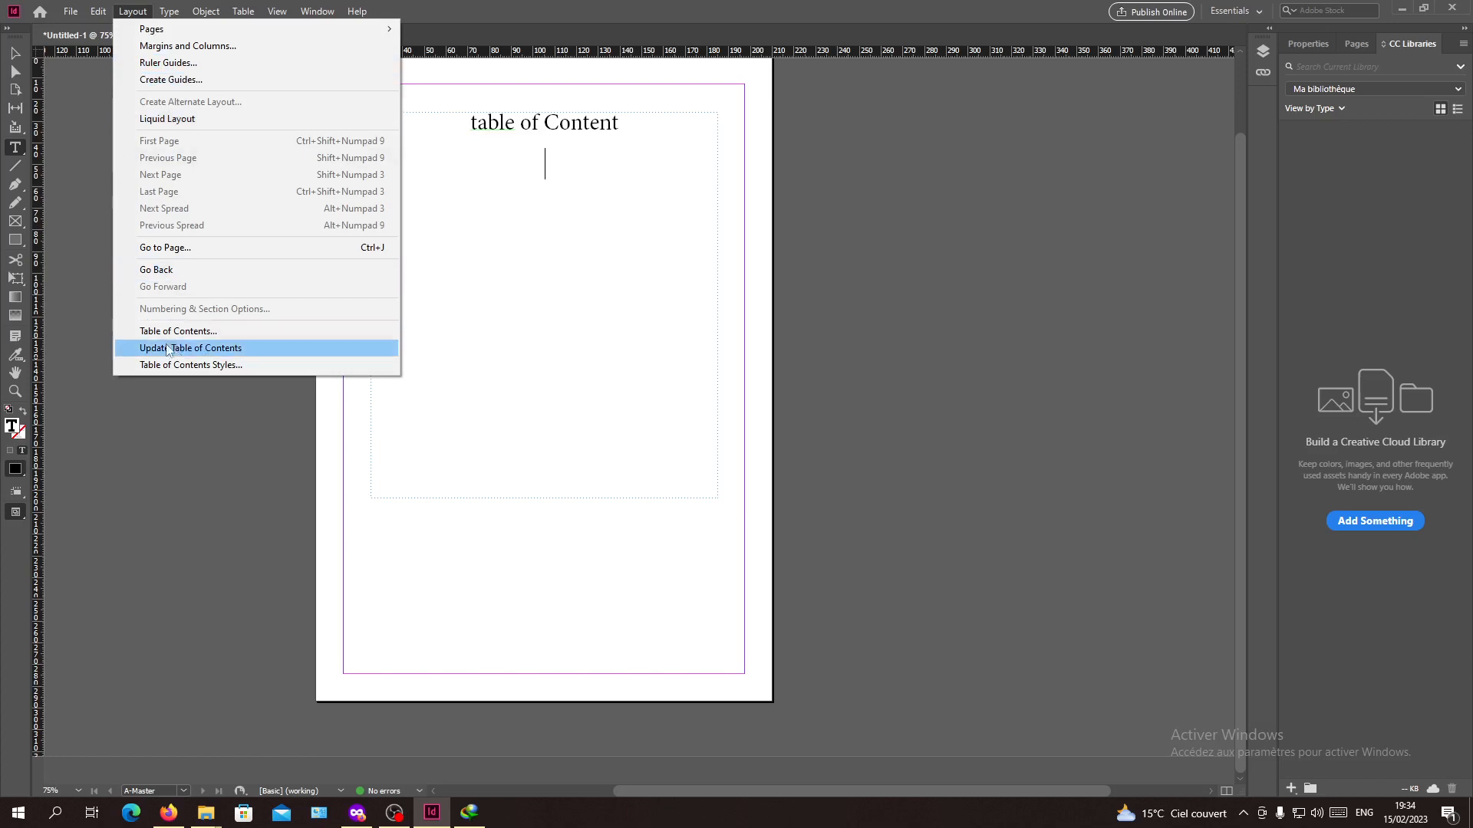
pyautogui.moveTo(155, 354)
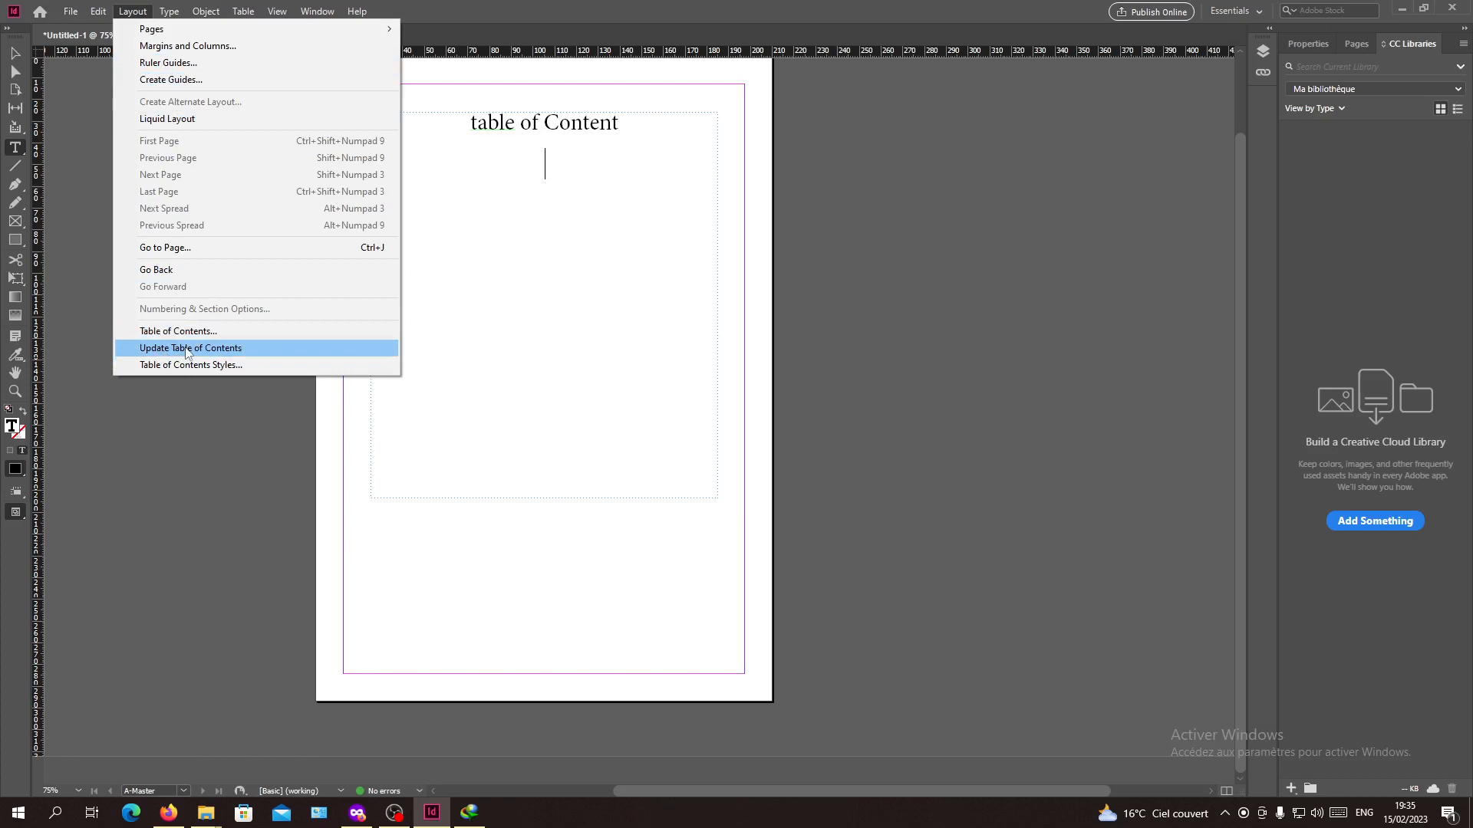
pyautogui.click(190, 348)
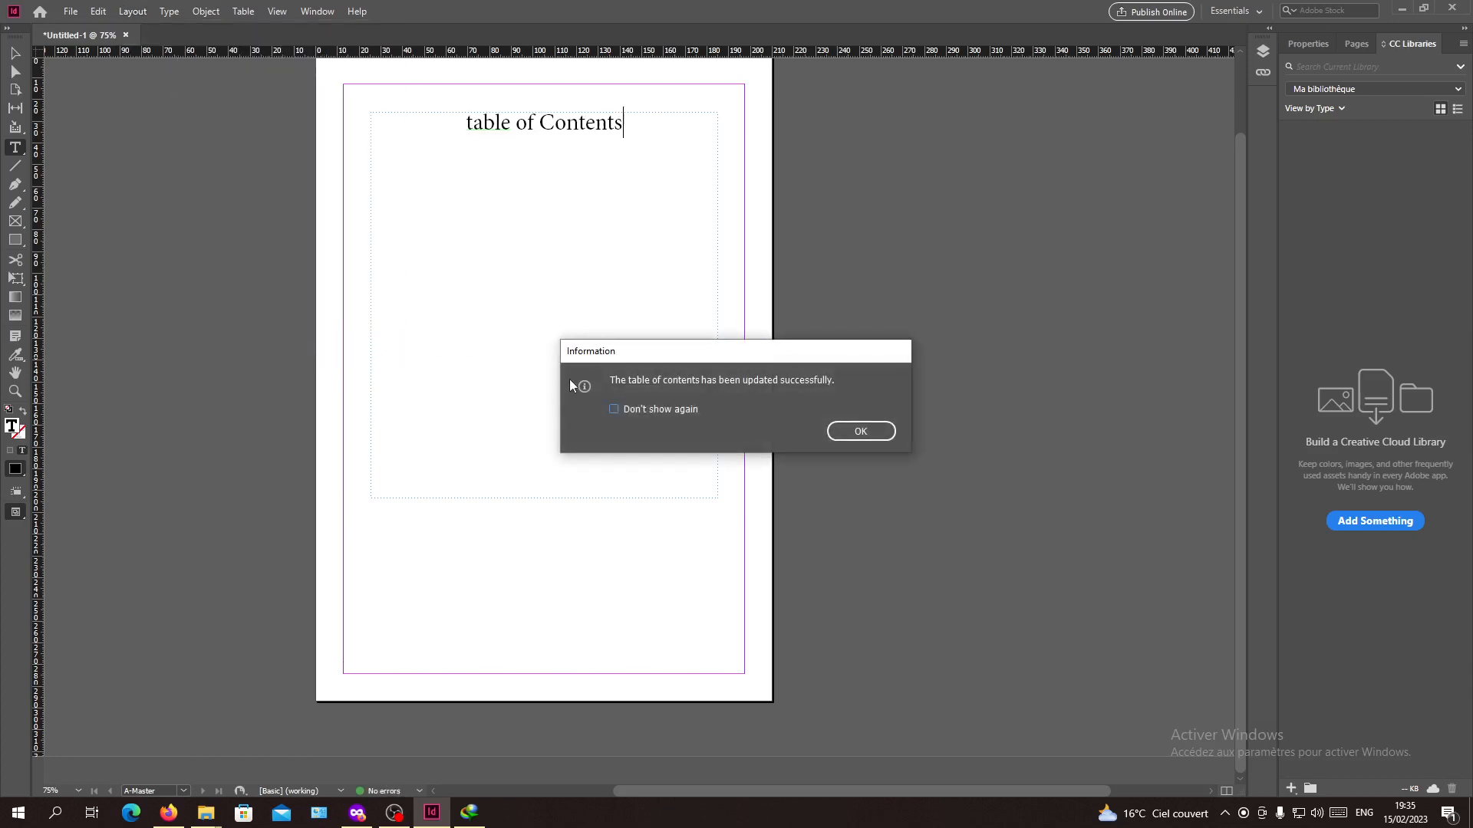
pyautogui.moveTo(655, 387)
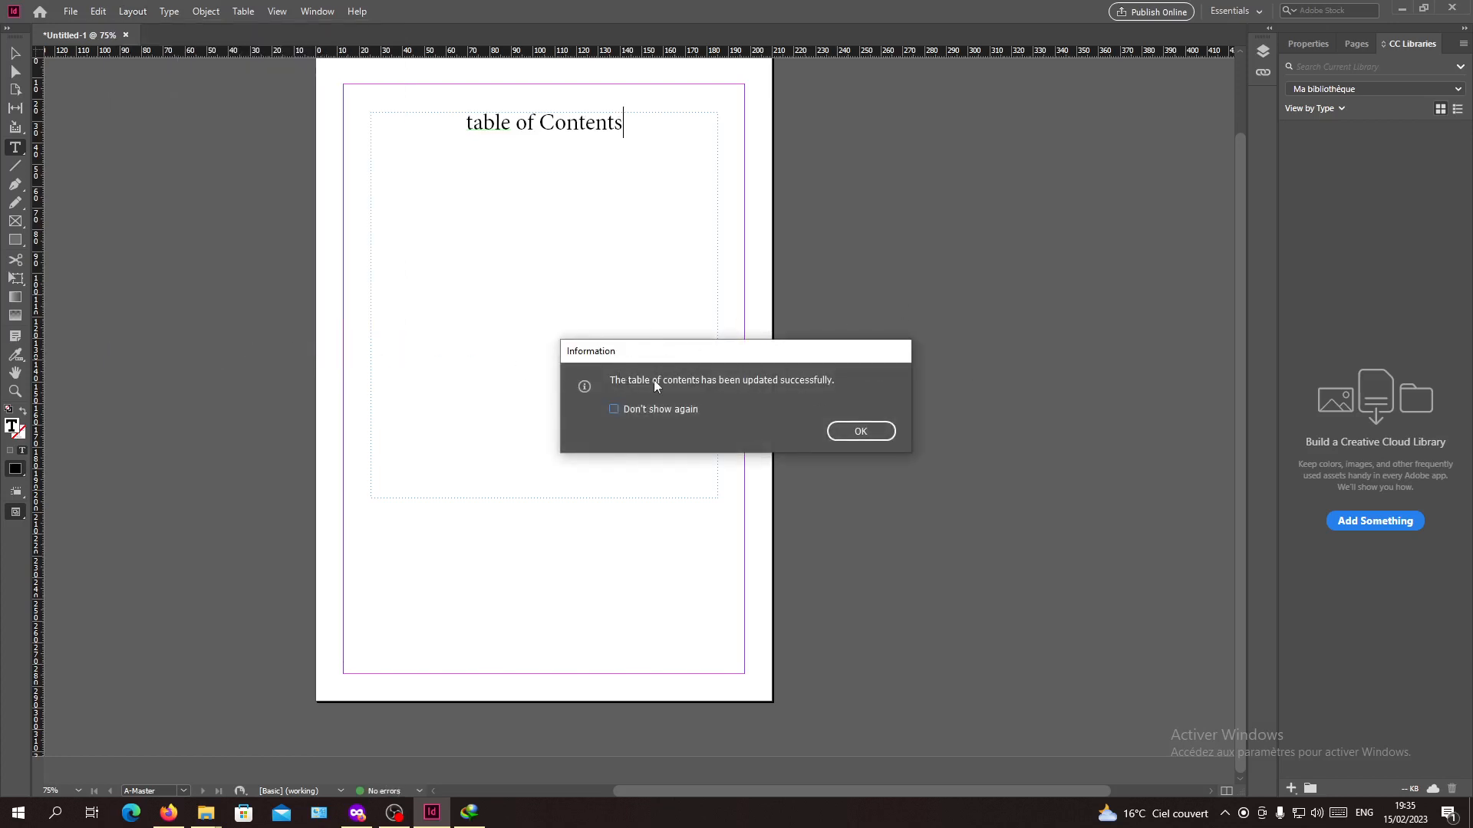
pyautogui.moveTo(625, 386)
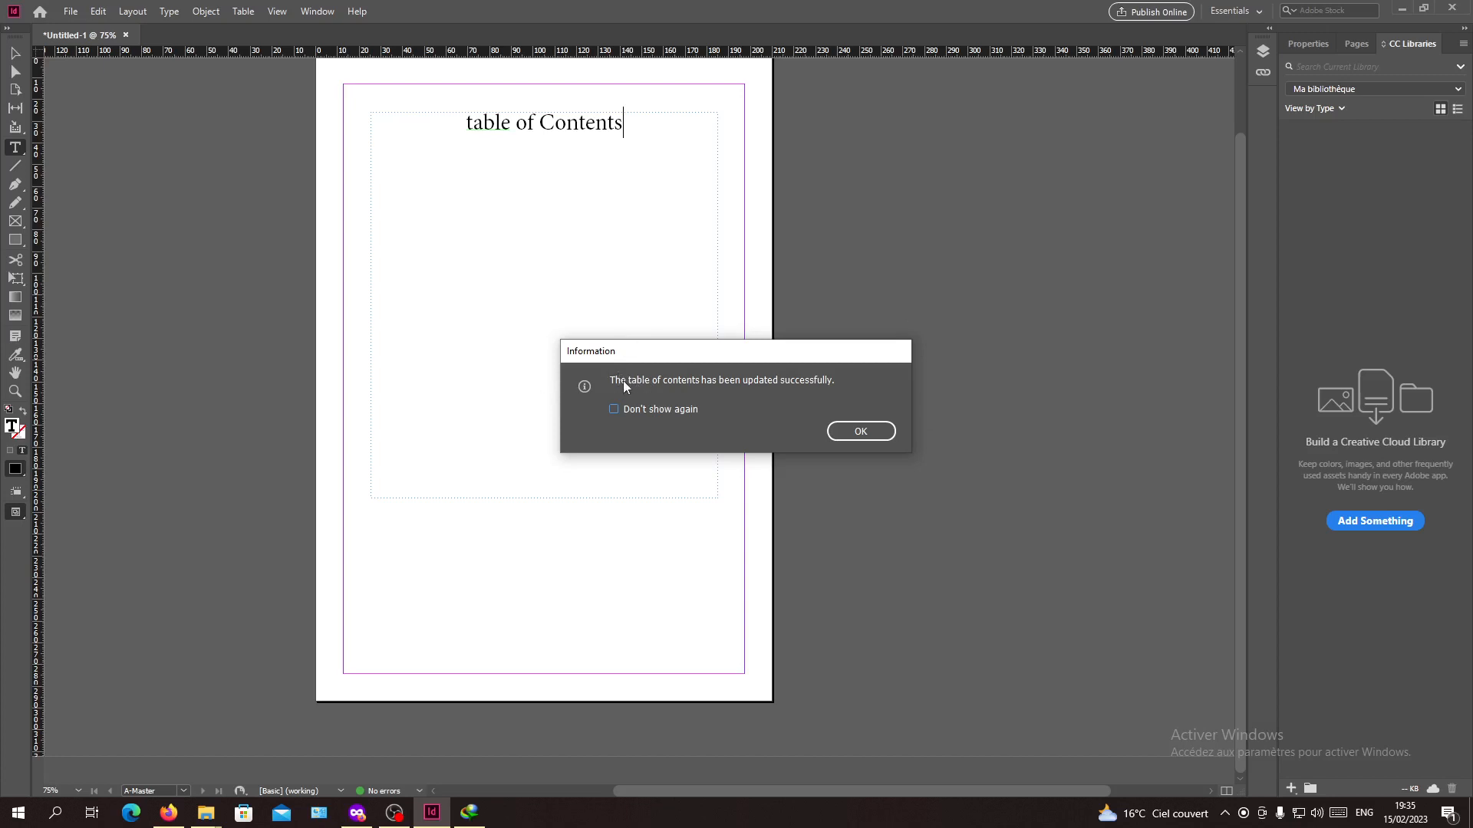
pyautogui.moveTo(723, 391)
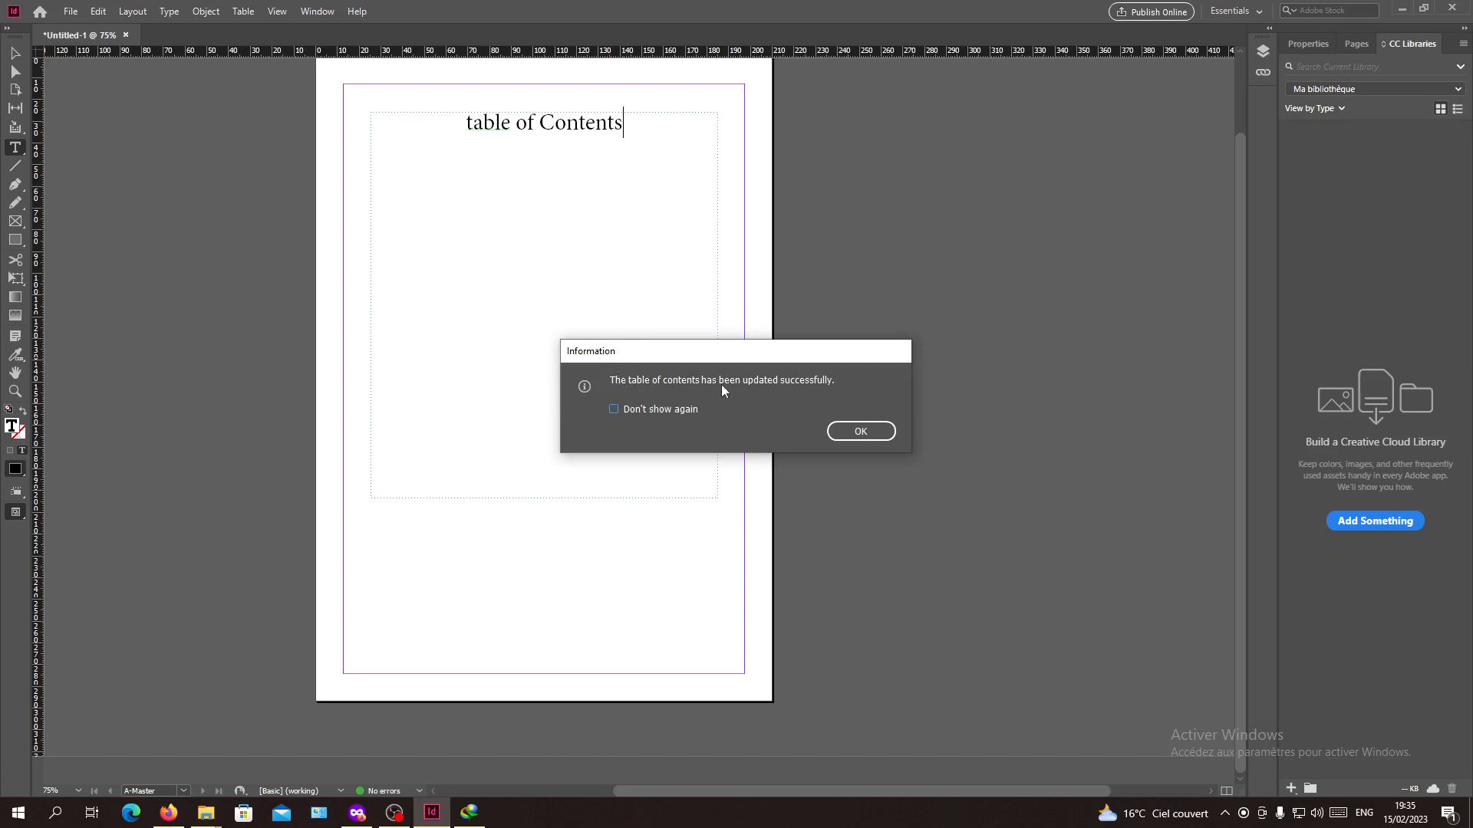
pyautogui.moveTo(834, 421)
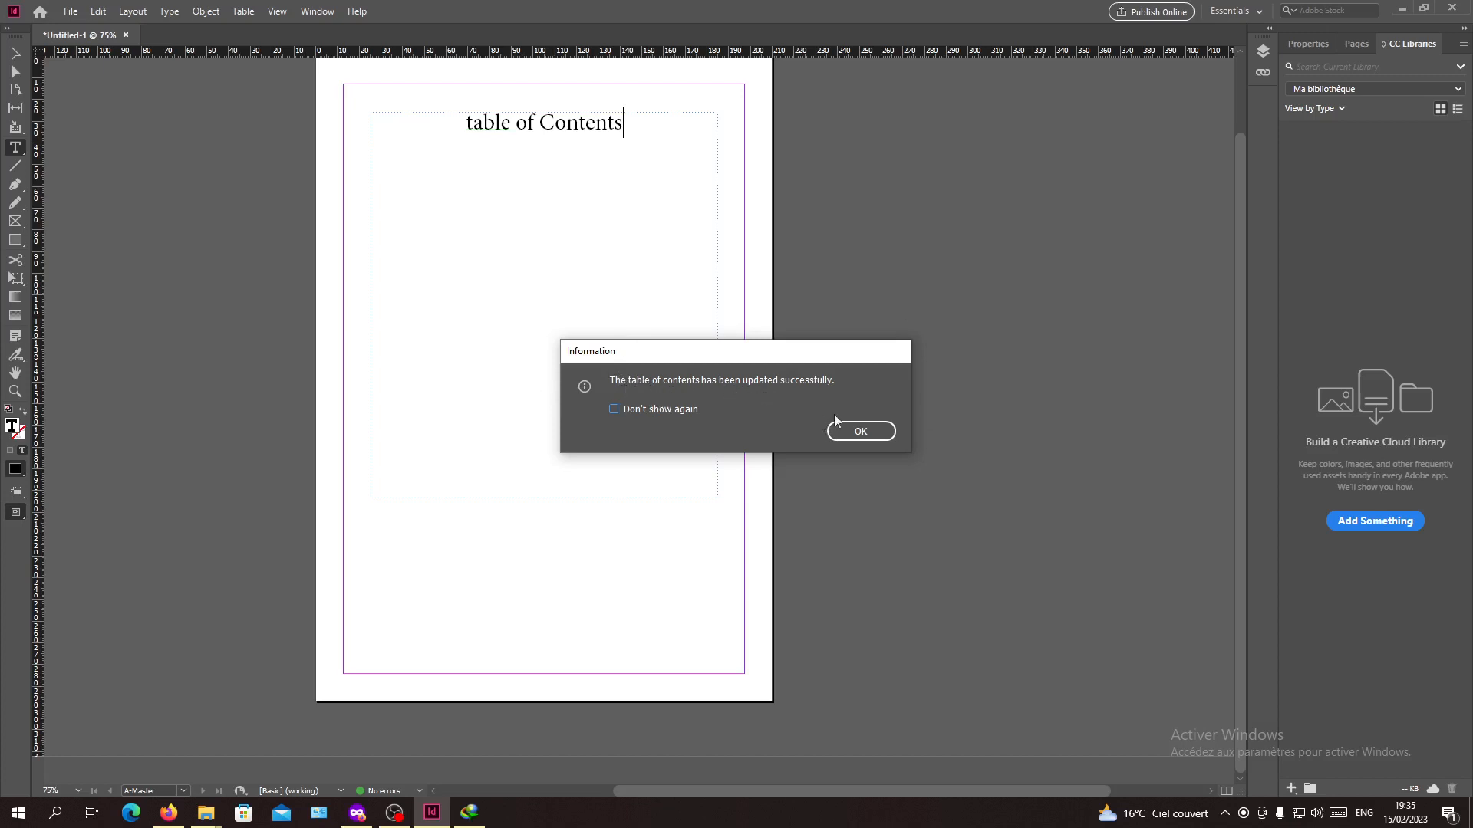
# Confirm the 'updated successfully' notice with OK.
pyautogui.click(859, 432)
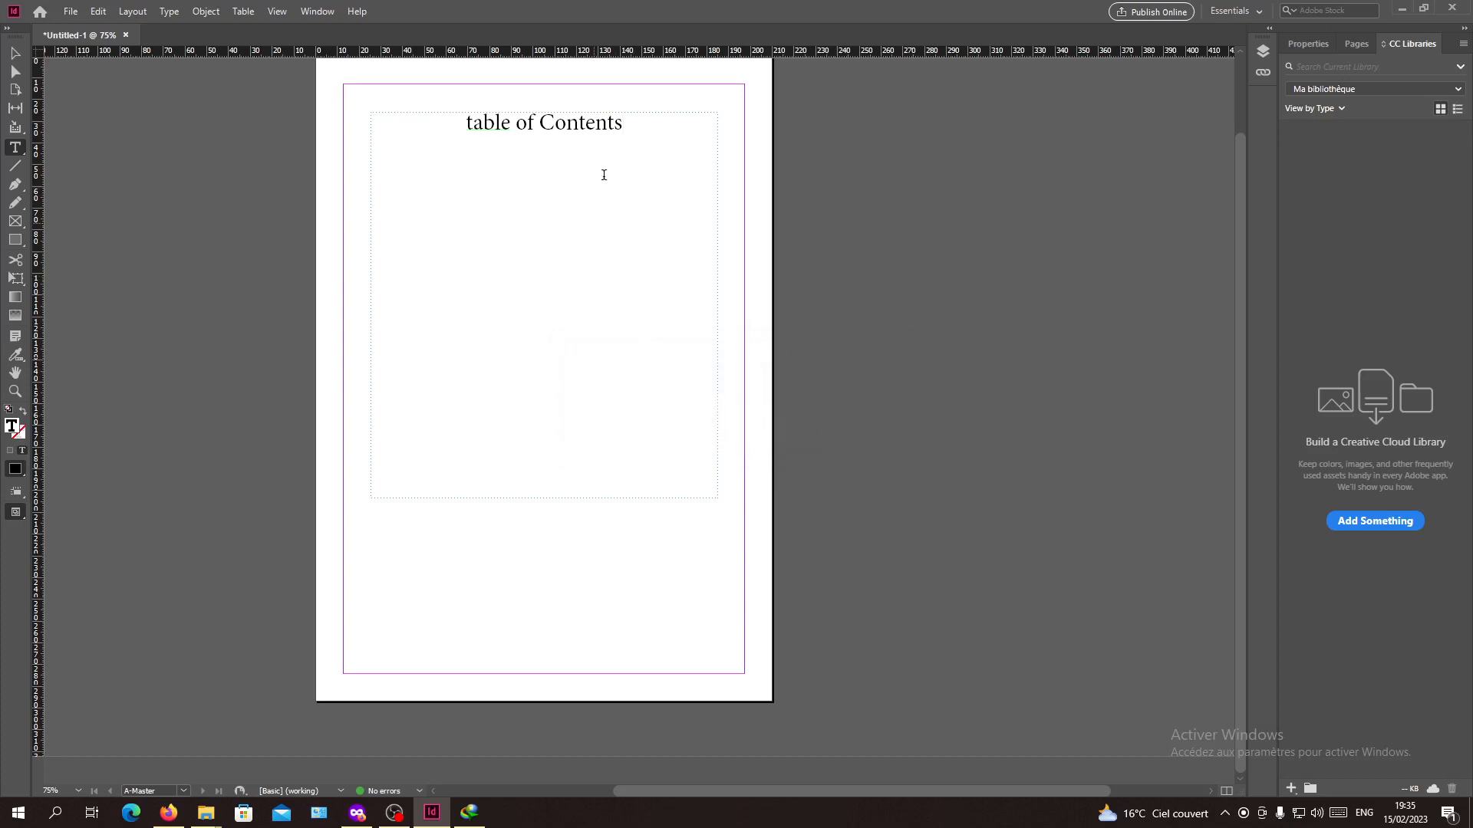
pyautogui.moveTo(574, 154)
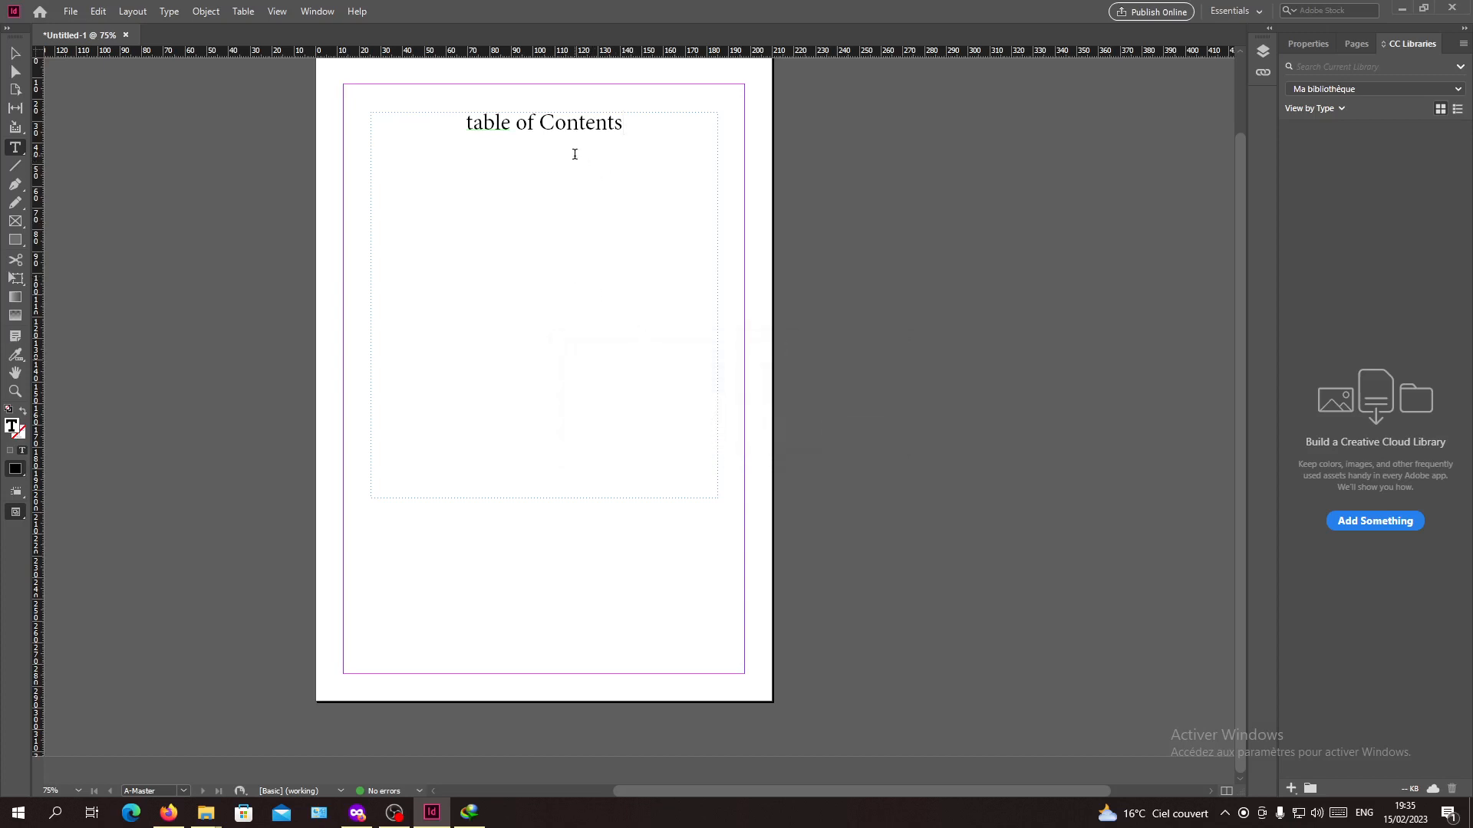